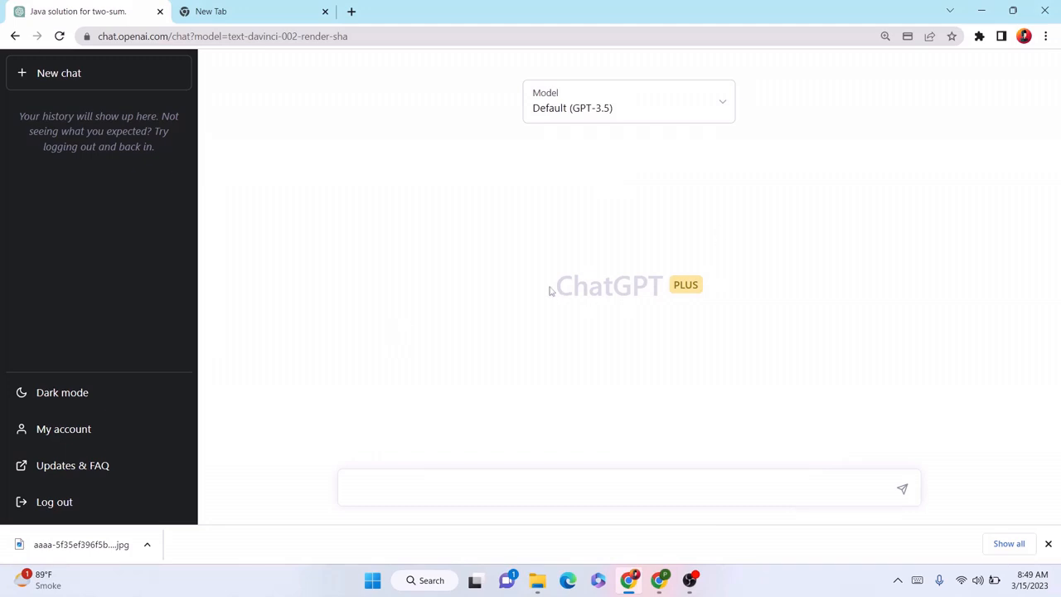
Switch the new chat to the GPT-4 model and enable the dark theme.
{"action": "left_click", "coordinate": [628, 101]}
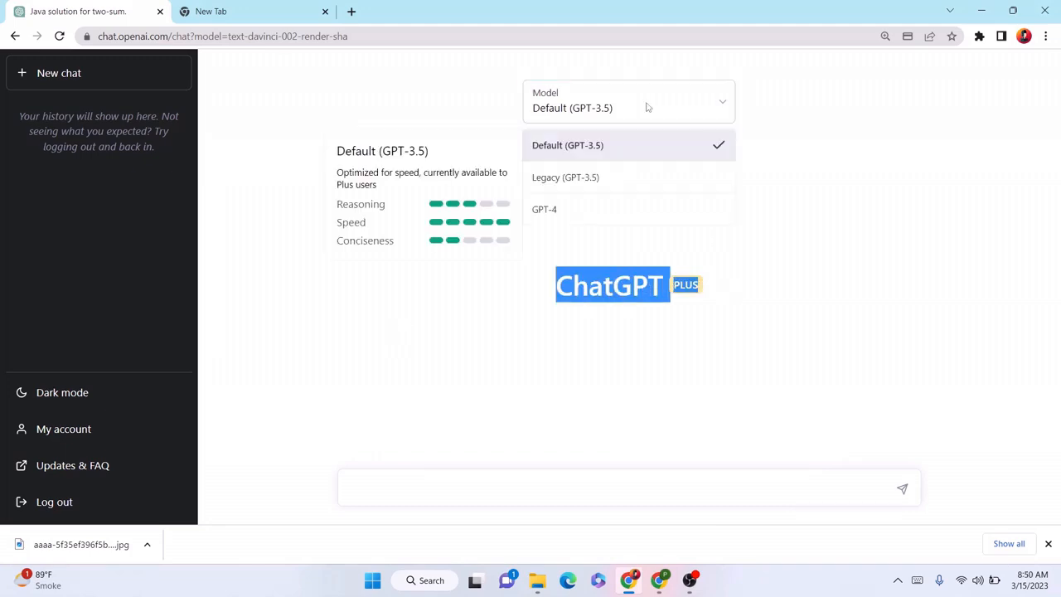
{"action": "left_click", "coordinate": [543, 209]}
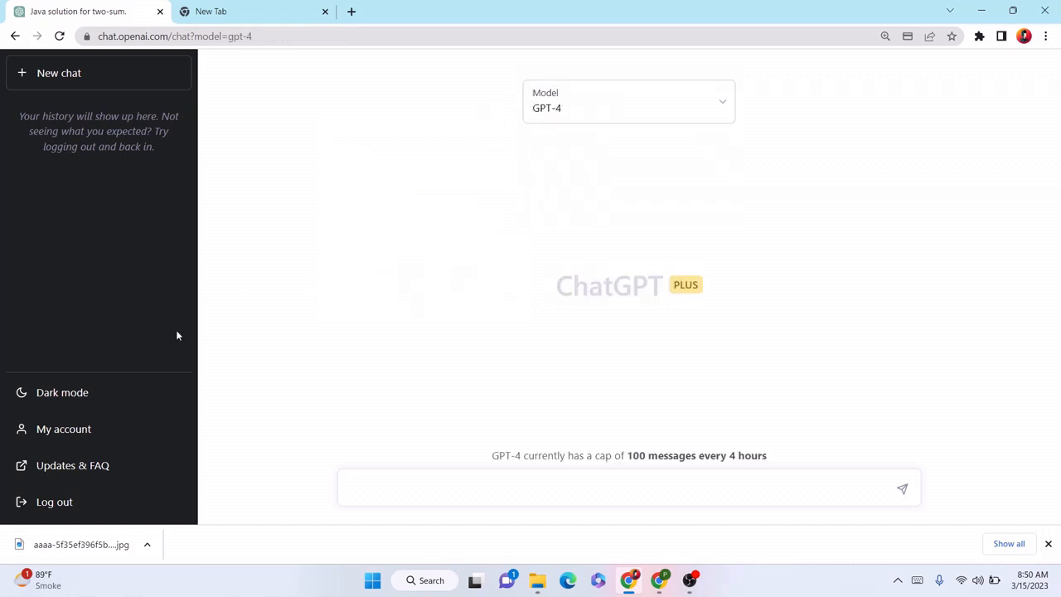
{"action": "left_click", "coordinate": [59, 392]}
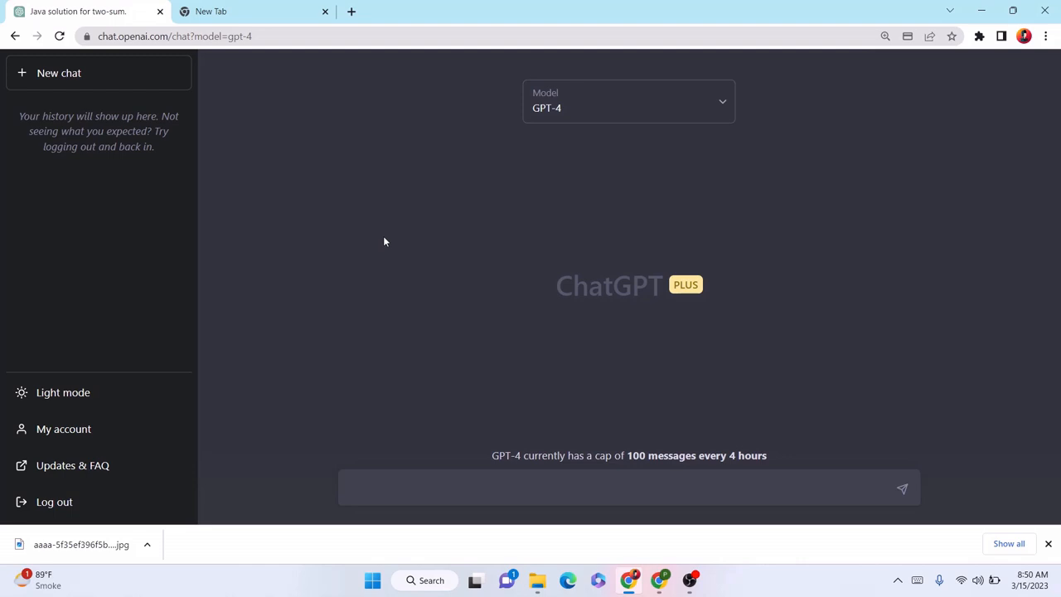
{"action": "mouse_move", "coordinate": [570, 113]}
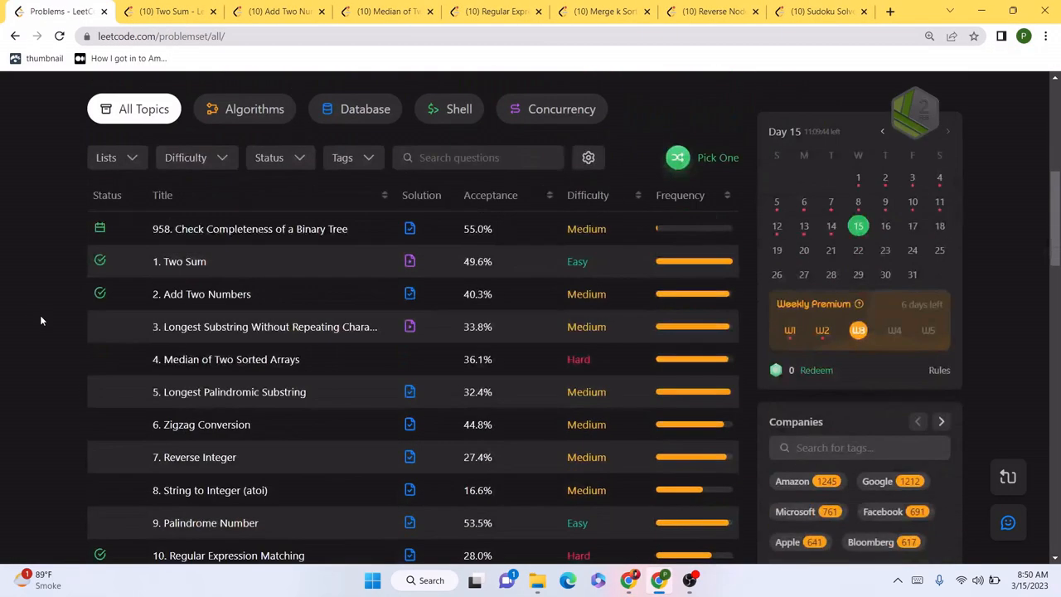
{"action": "mouse_move", "coordinate": [73, 225]}
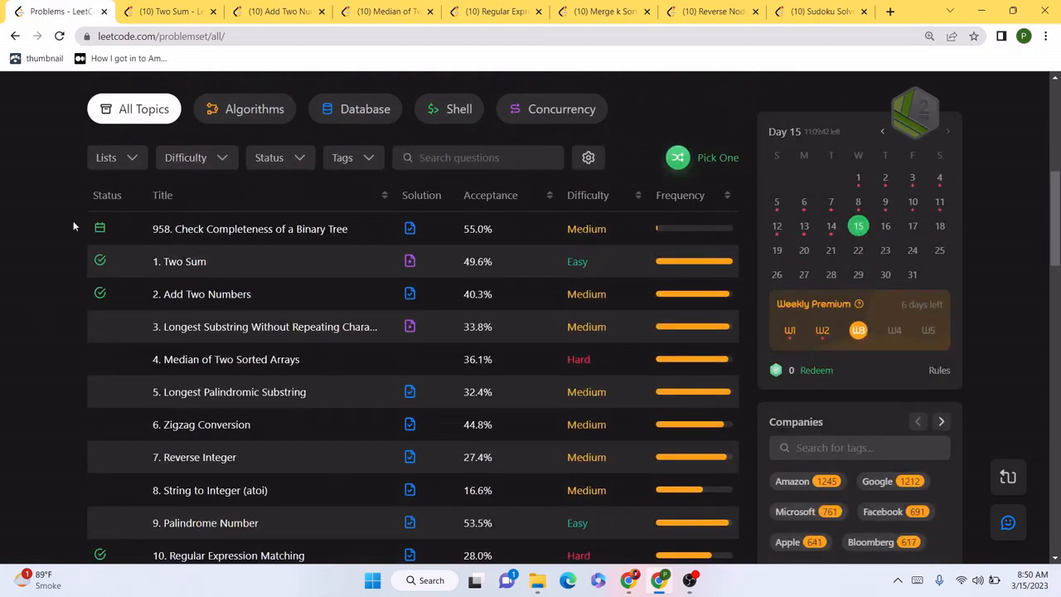
Review the open problem tabs, return to Two Sum and select its description text for copying.
{"action": "left_click", "coordinate": [278, 11]}
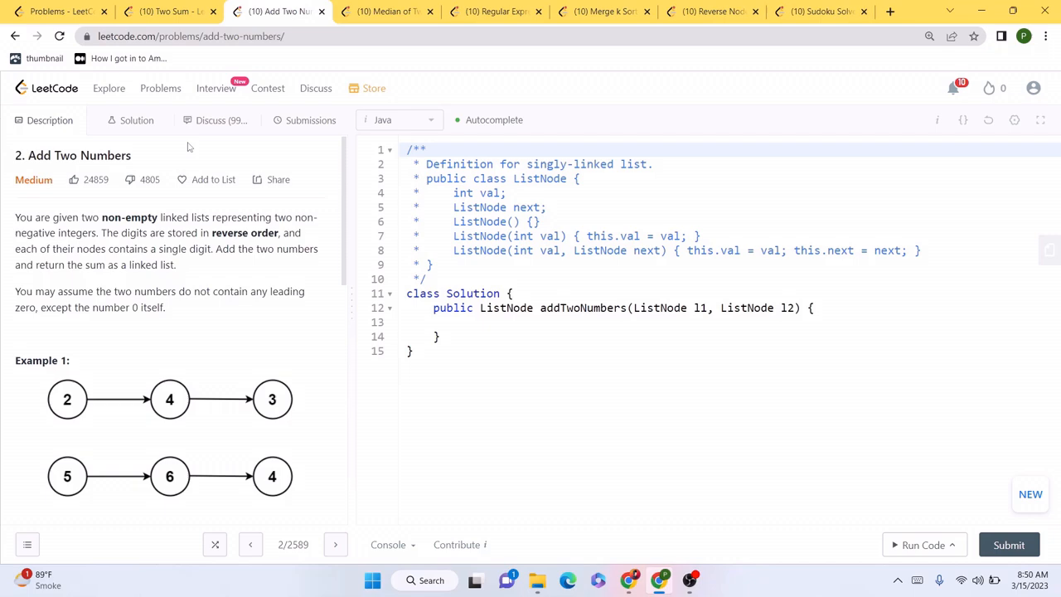
{"action": "left_click", "coordinate": [819, 14]}
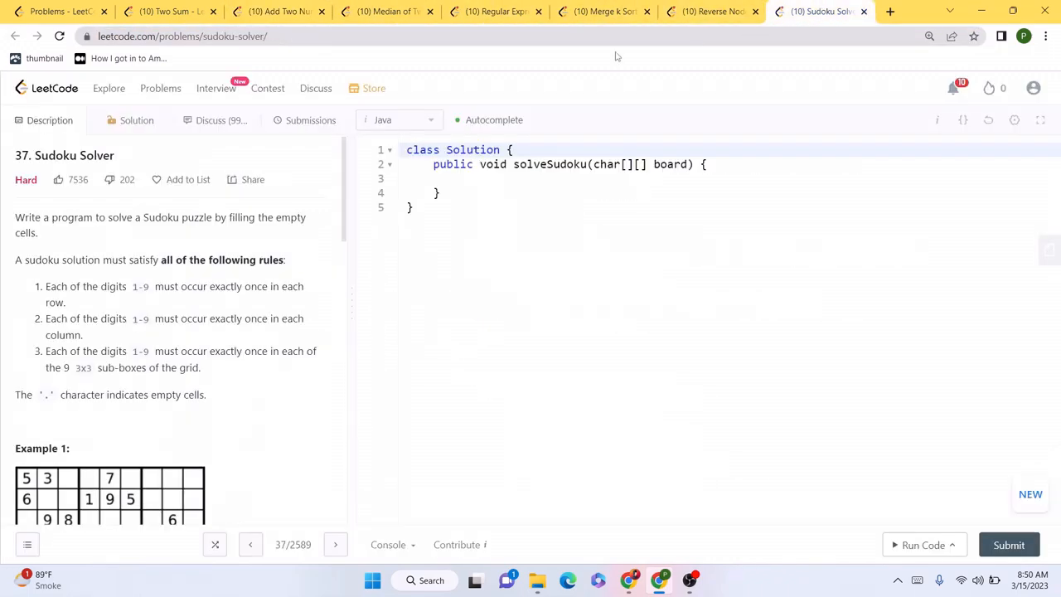
{"action": "left_click", "coordinate": [395, 10]}
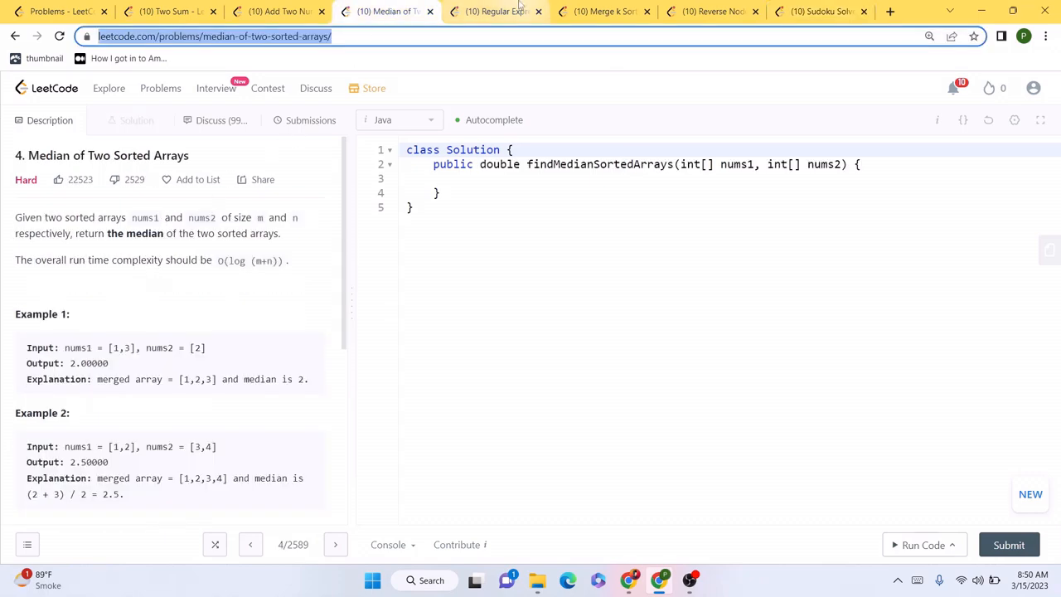
{"action": "left_click", "coordinate": [711, 10]}
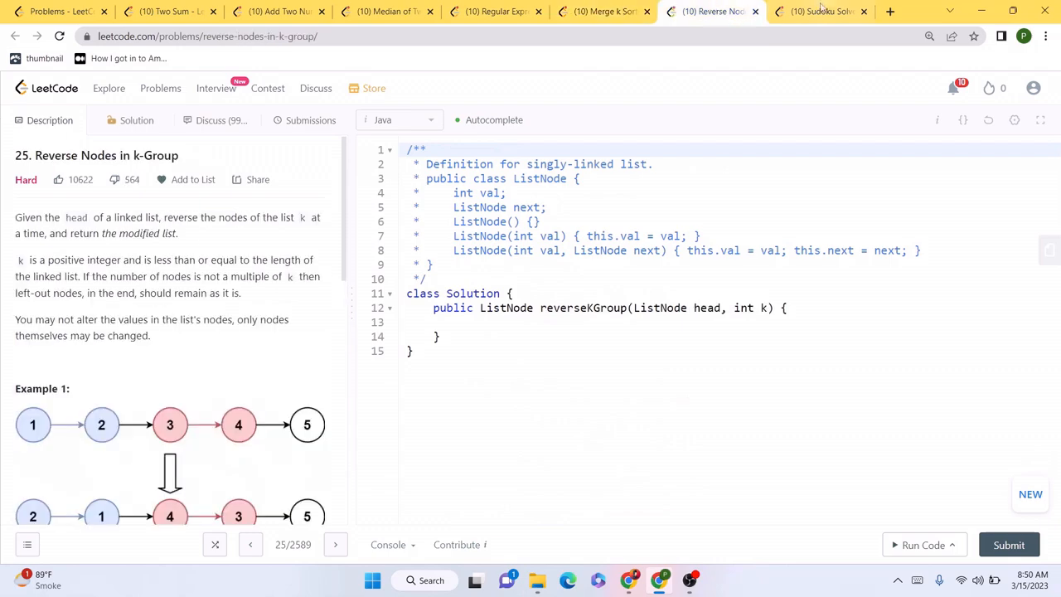
{"action": "left_click", "coordinate": [157, 14]}
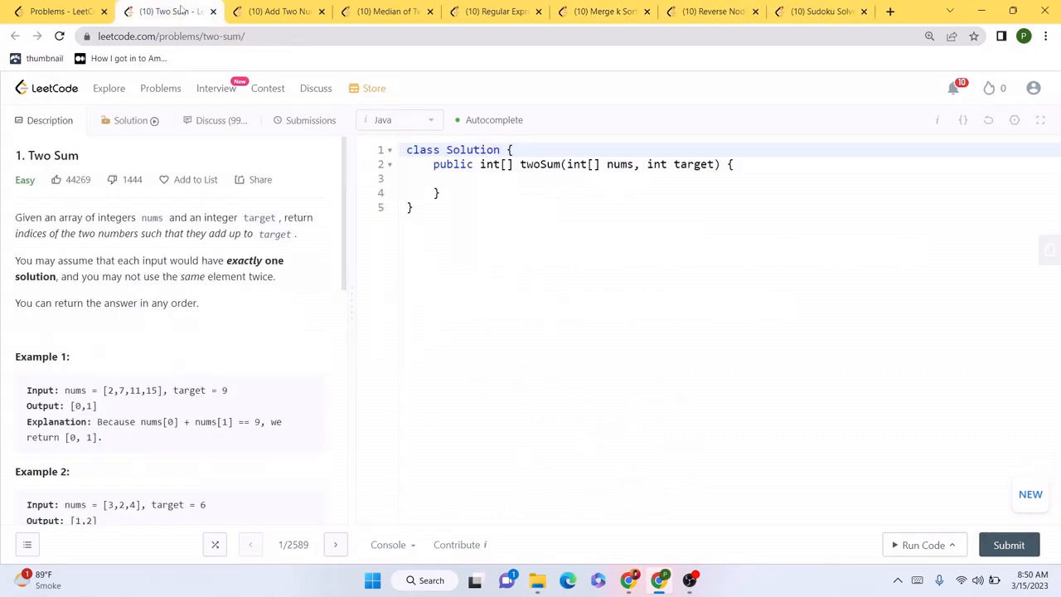
{"action": "mouse_move", "coordinate": [162, 106]}
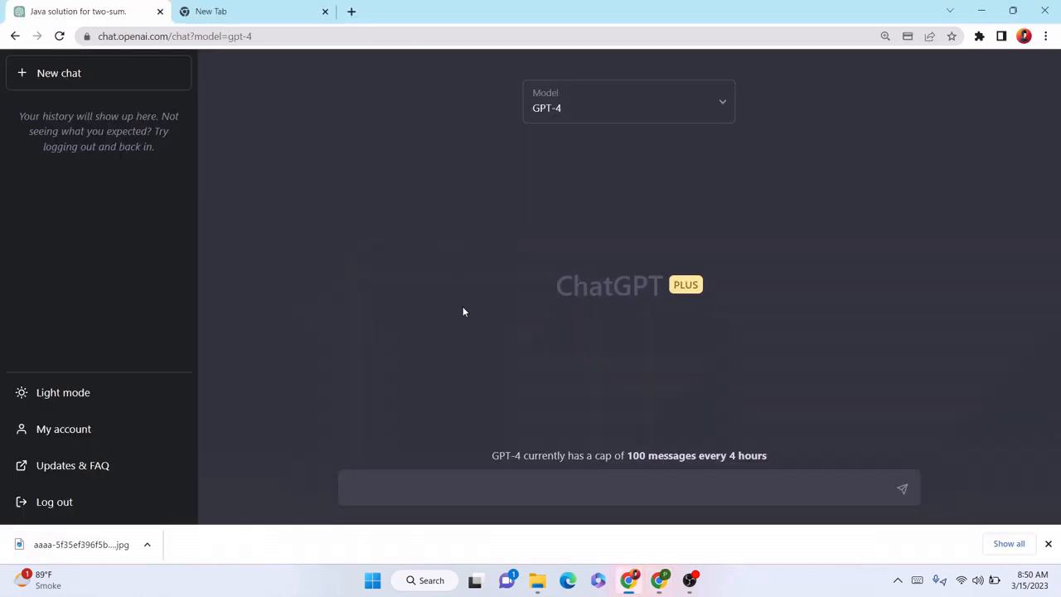
{"action": "mouse_move", "coordinate": [399, 360]}
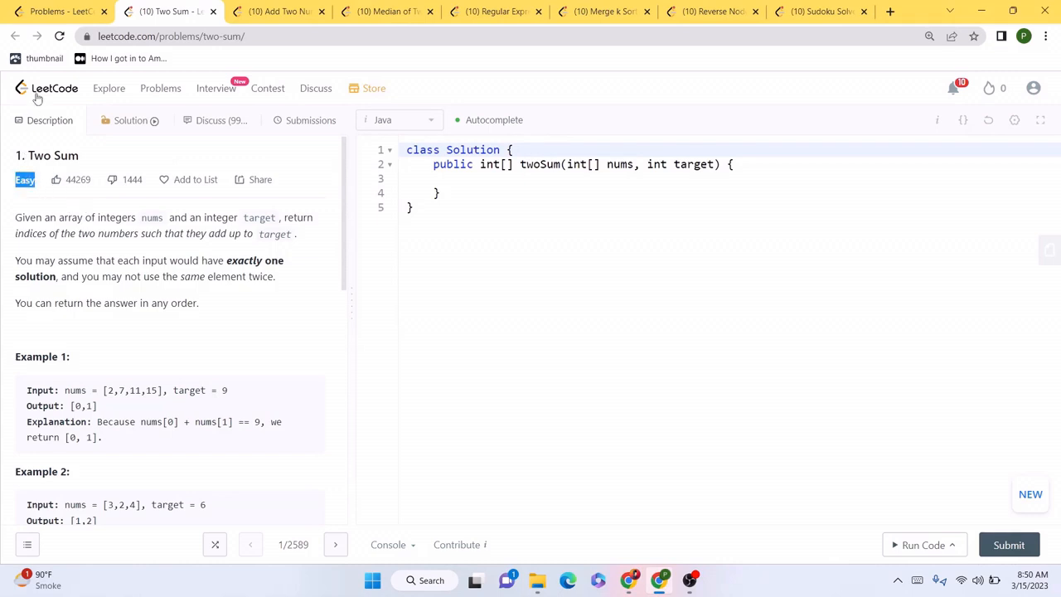
{"action": "left_click_drag", "start_coordinate": [15, 217], "coordinate": [152, 301]}
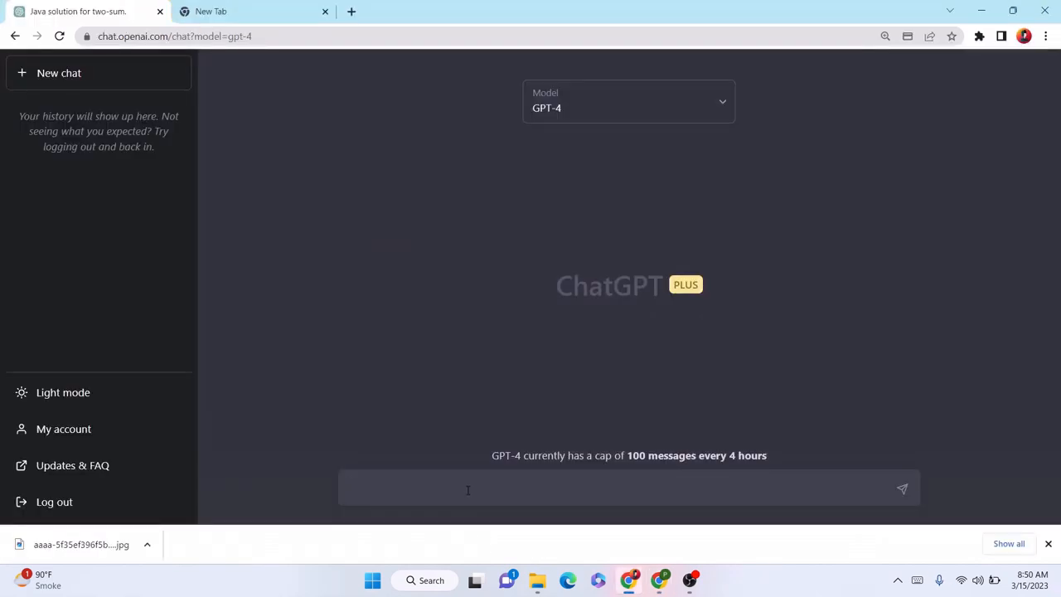
Ask GPT-4 to write Java code for the Two Sum problem and copy the generated Solution class.
{"action": "left_click", "coordinate": [467, 489]}
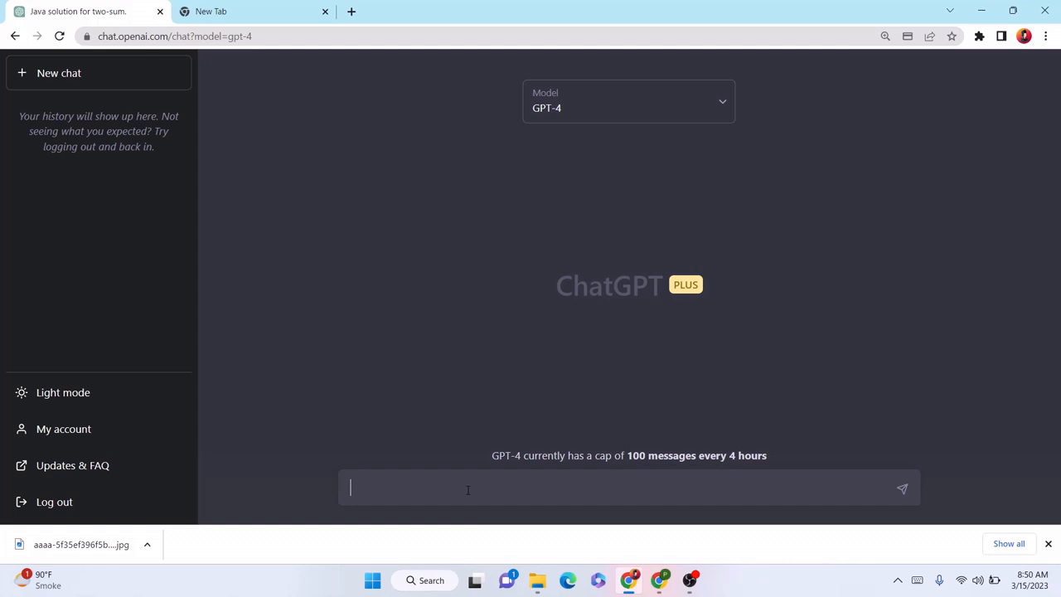
{"action": "type", "text": "write java code for this problem:"}
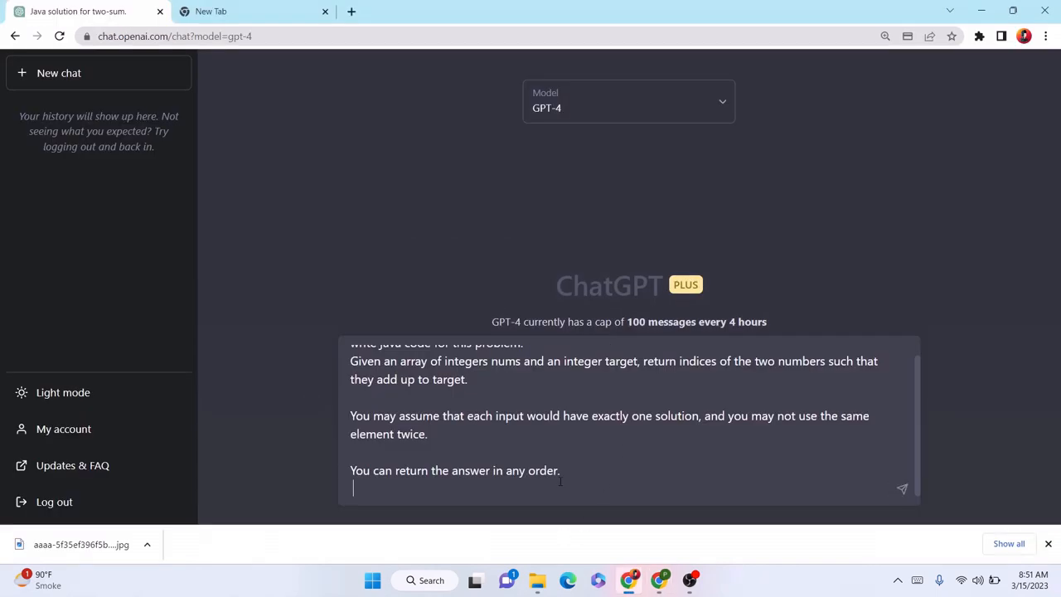
{"action": "type", "text": "start cod"}
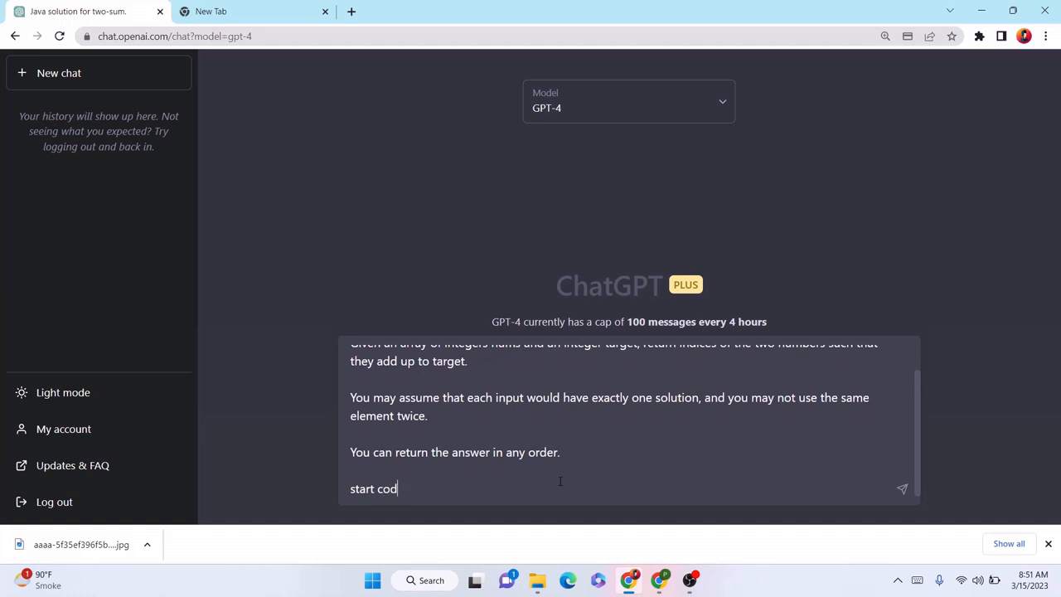
{"action": "key", "text": "Enter"}
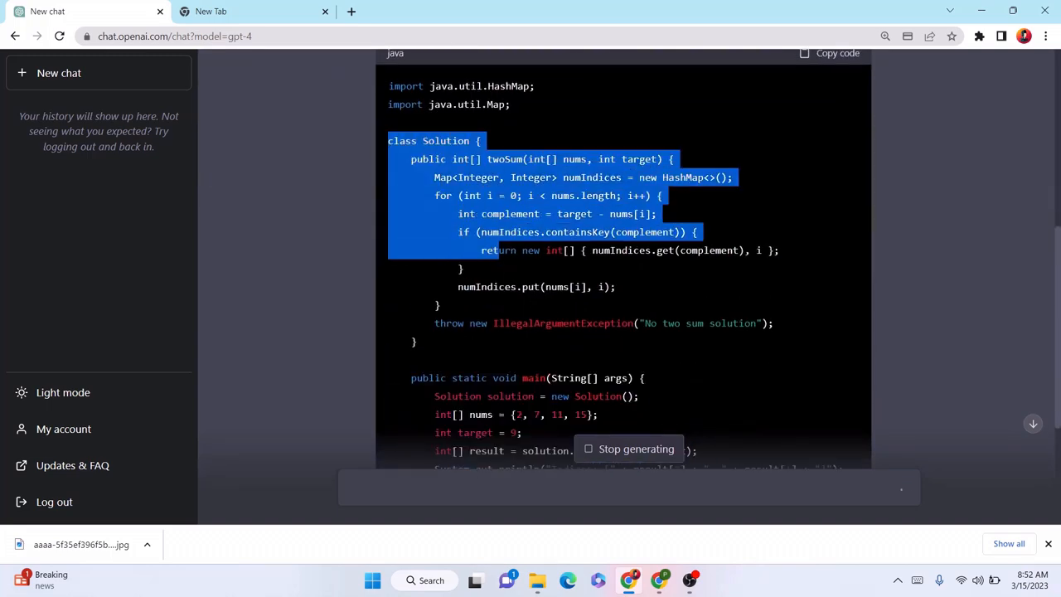
{"action": "key", "text": "Alt+Tab"}
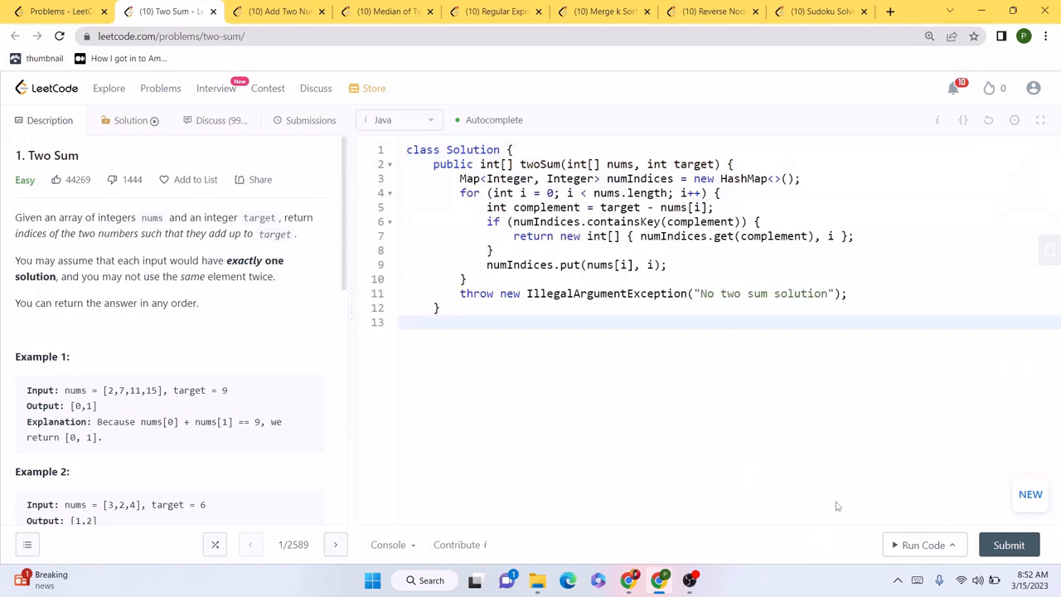
Fix the missing closing brace, run and submit Two Sum, noting the 82.88% runtime percentile.
{"action": "left_click", "coordinate": [918, 543]}
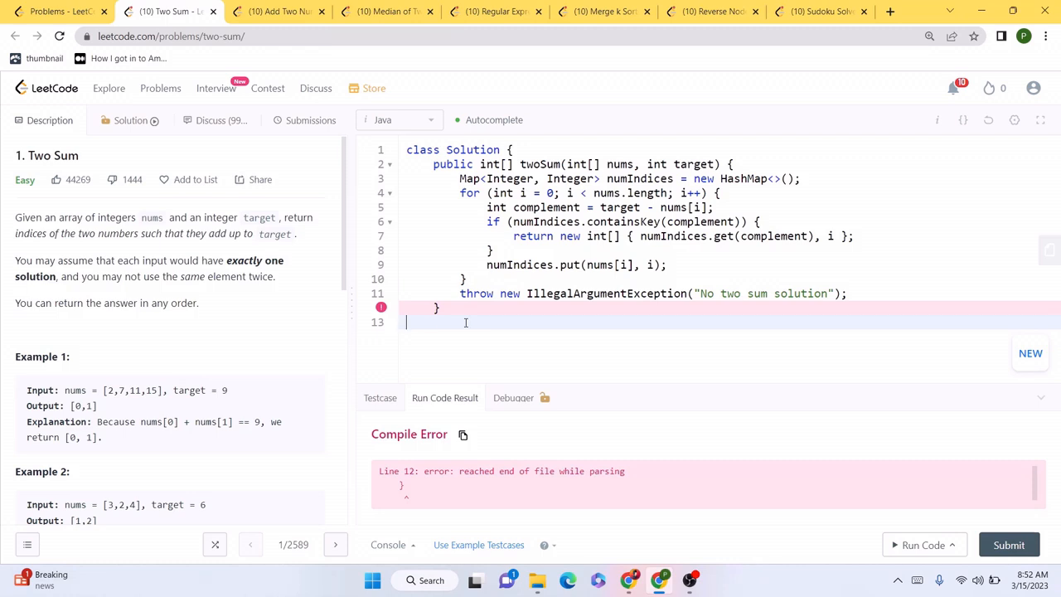
{"action": "type", "text": "}"}
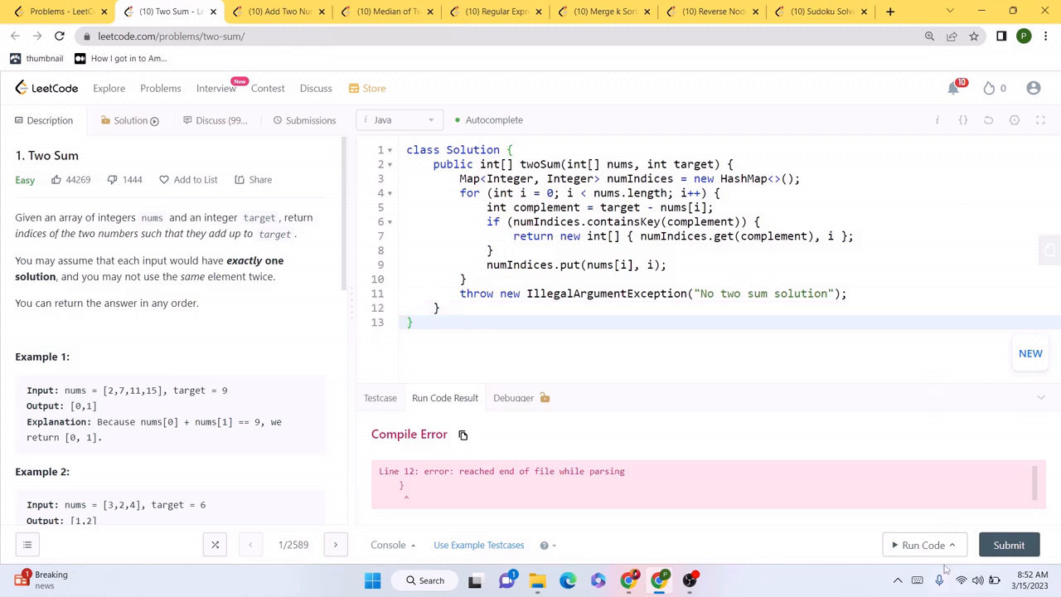
{"action": "left_click", "coordinate": [924, 543]}
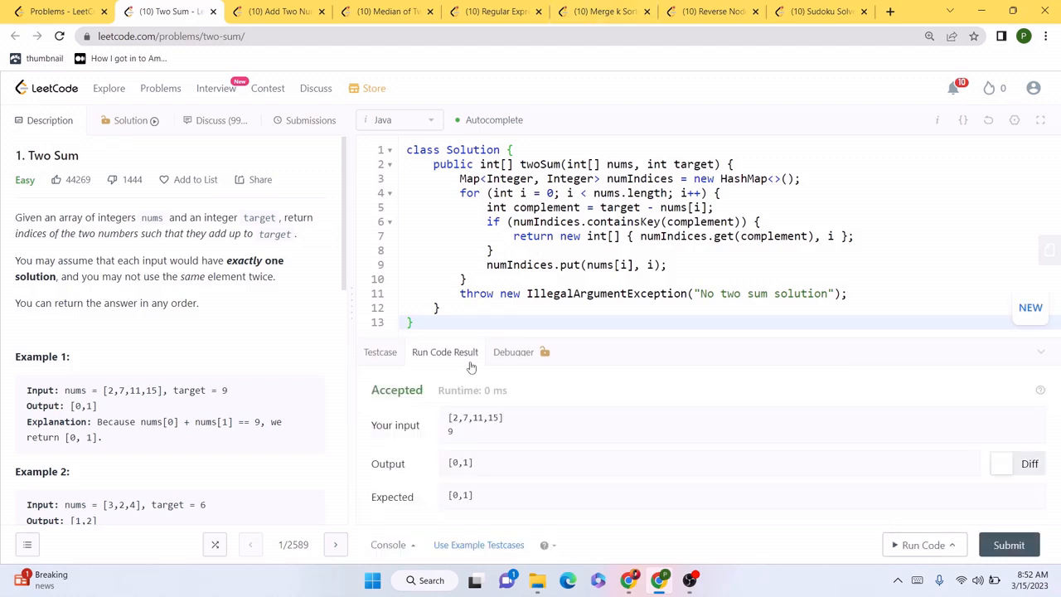
{"action": "left_click", "coordinate": [1007, 544]}
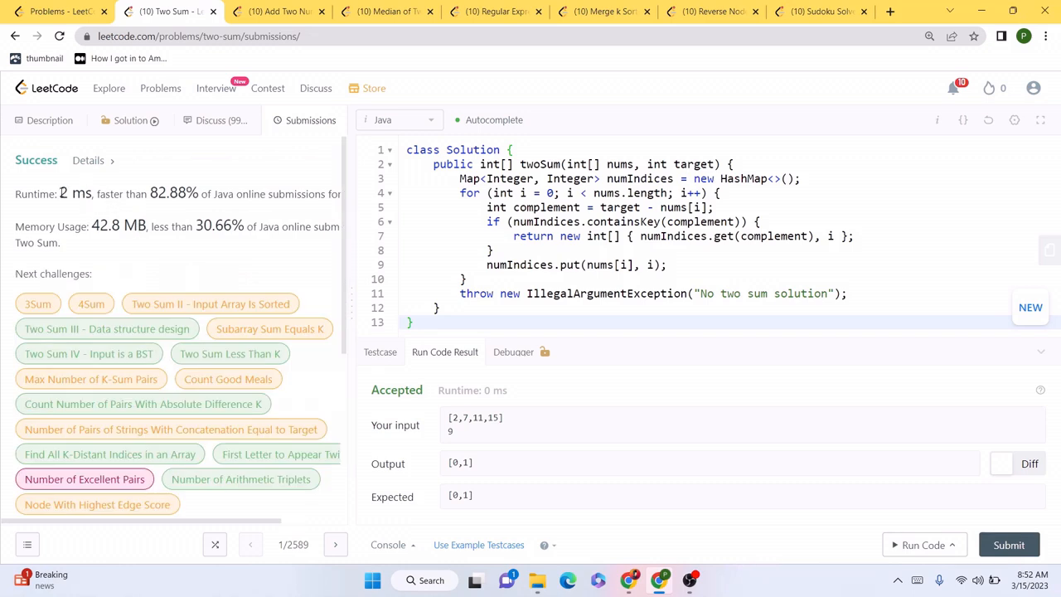
{"action": "double_click", "coordinate": [167, 192]}
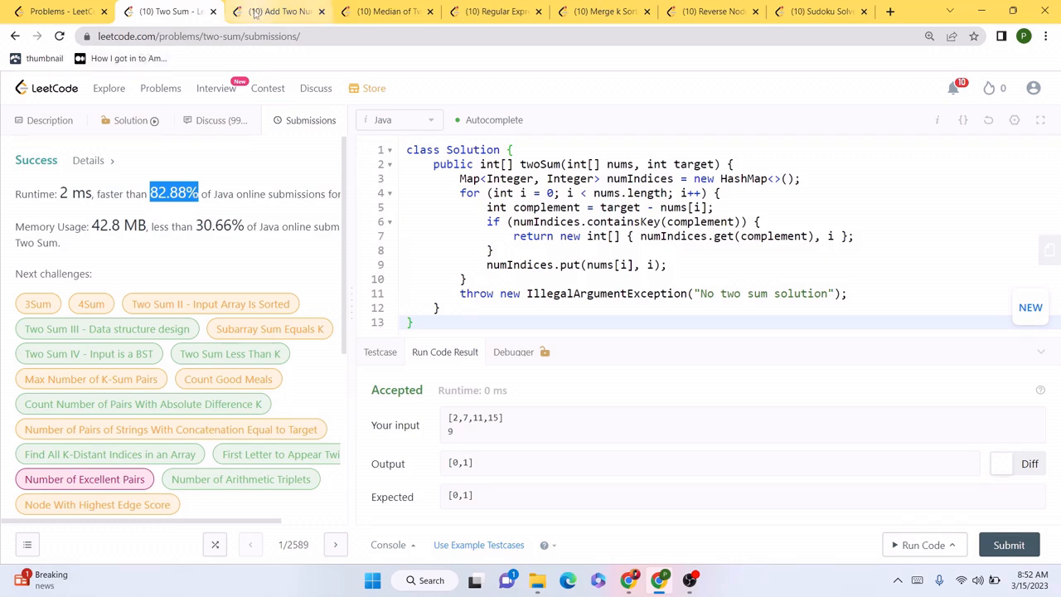
{"action": "left_click", "coordinate": [273, 12]}
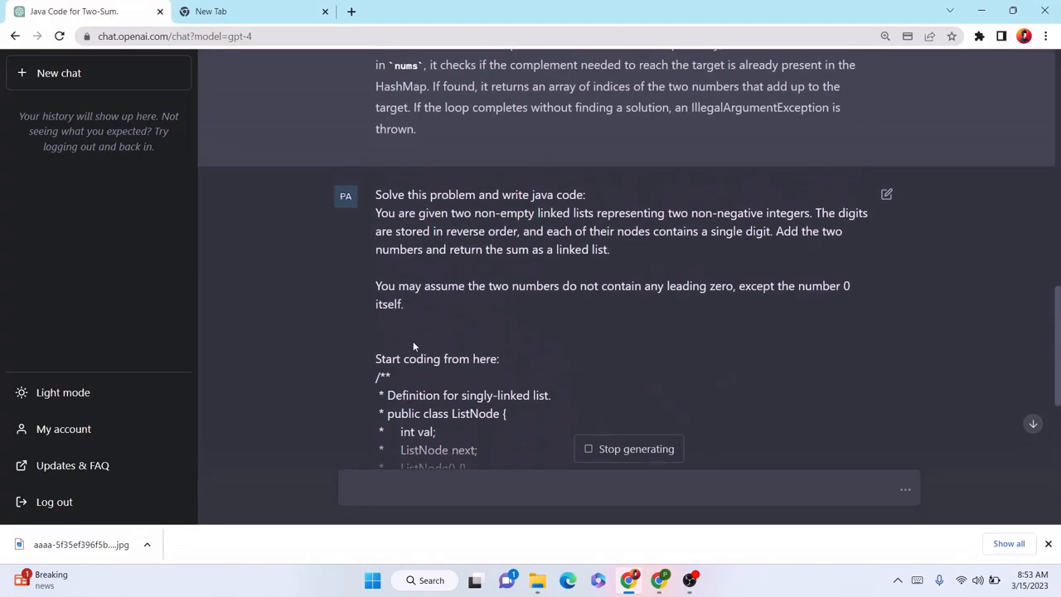
Select GPT-4's generated Add Two Numbers Solution class to copy it.
{"action": "scroll", "scroll_direction": "down", "scroll_amount": 3}
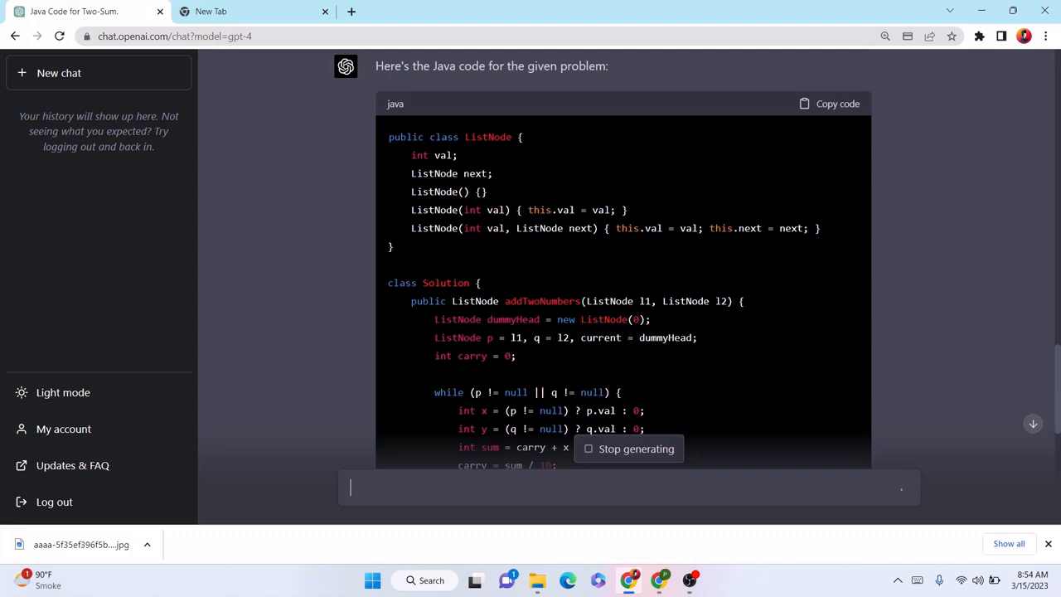
{"action": "left_click_drag", "start_coordinate": [388, 282], "coordinate": [564, 447]}
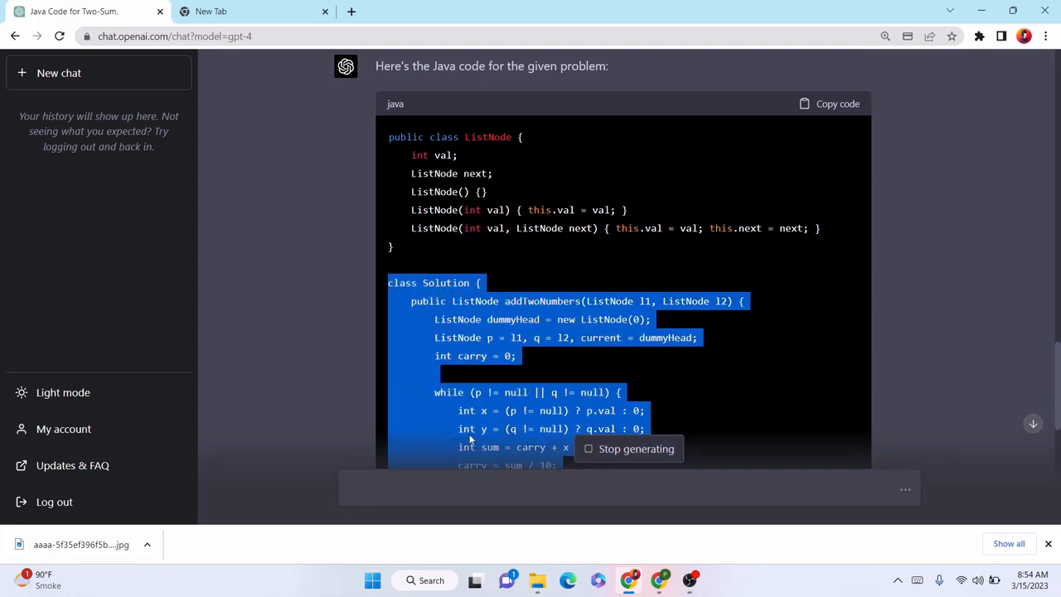
{"action": "scroll", "scroll_direction": "down", "scroll_amount": 3}
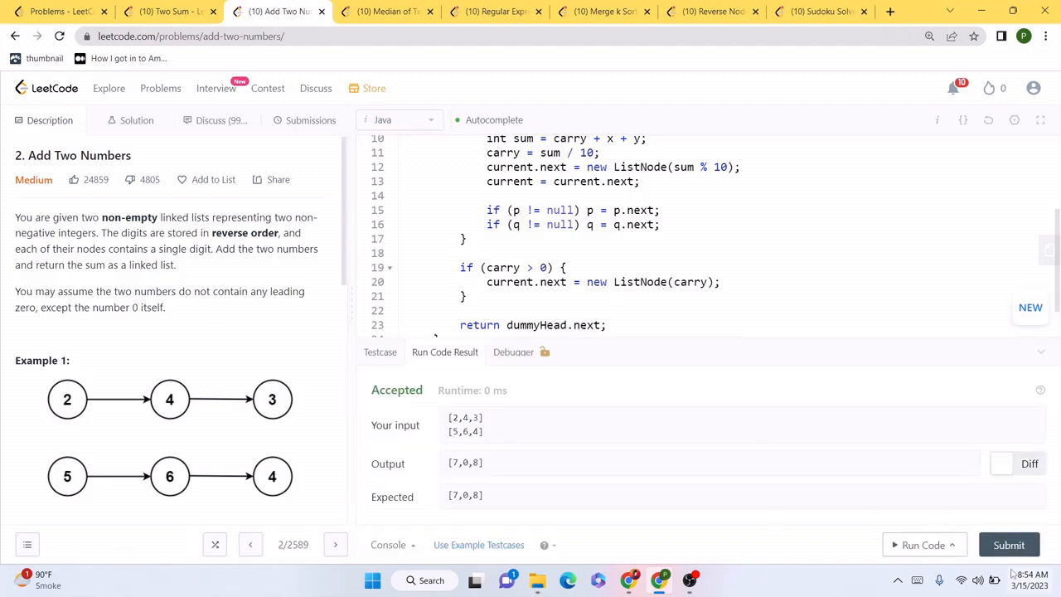
Submit the Add Two Numbers solution, then select the Median of Two Sorted Arrays description to copy.
{"action": "left_click", "coordinate": [310, 119]}
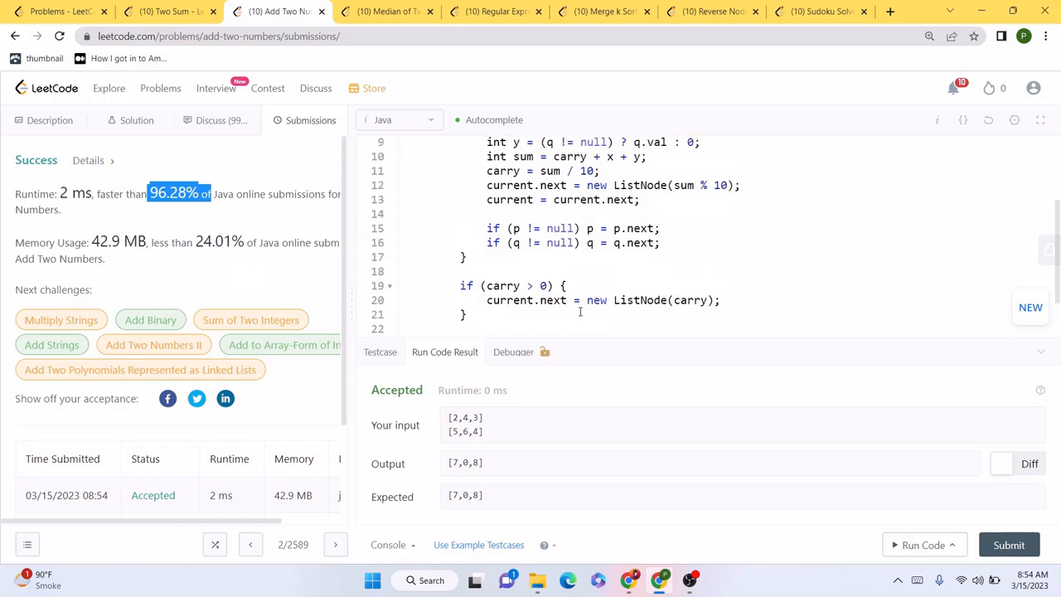
{"action": "left_click", "coordinate": [398, 10]}
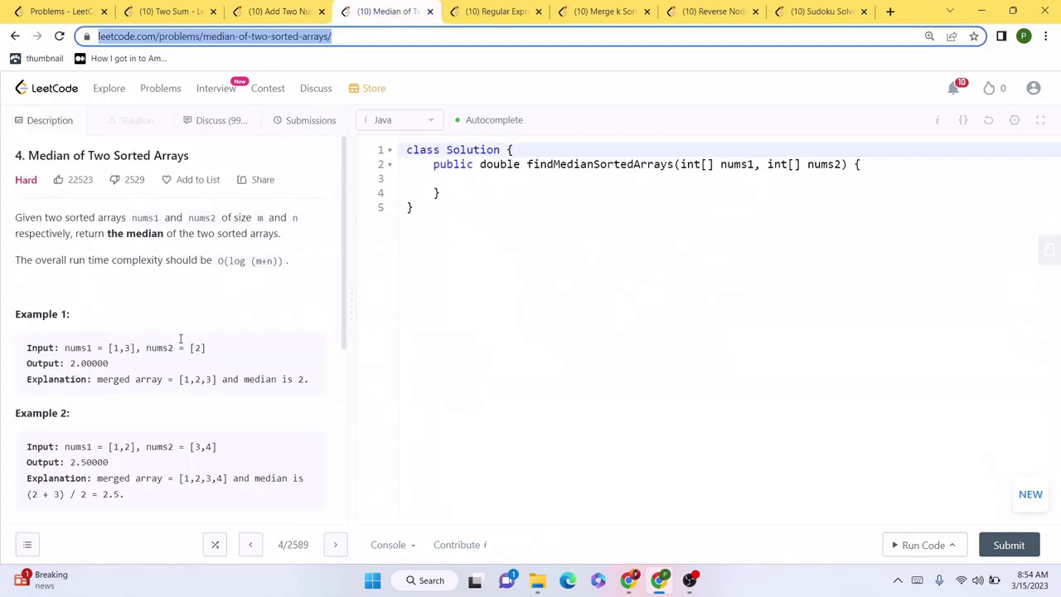
{"action": "left_click_drag", "start_coordinate": [15, 217], "coordinate": [289, 260]}
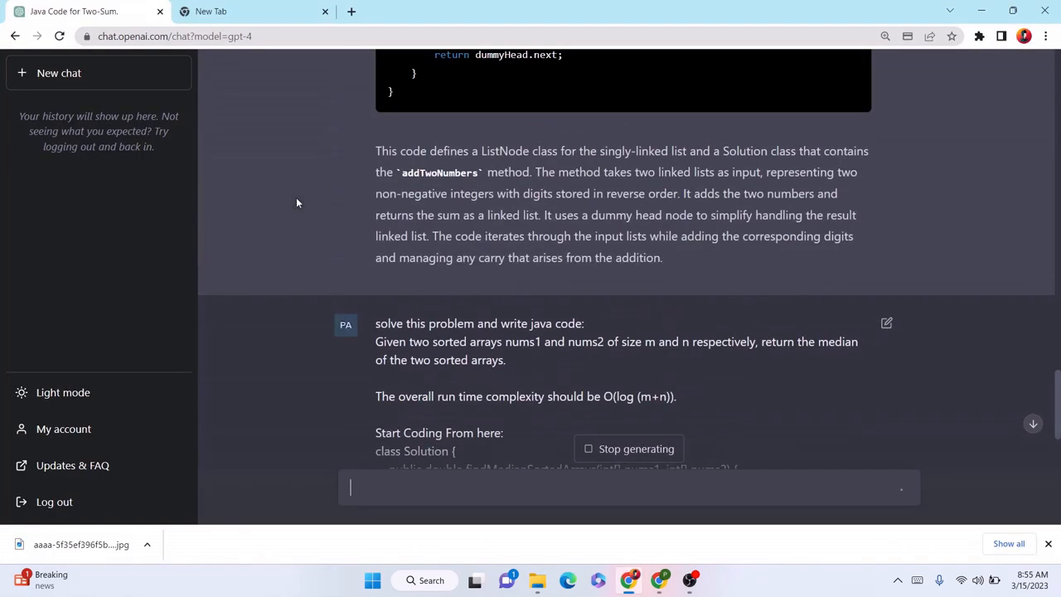
Review the sent median prompt while GPT-4 generates the O(log(m+n)) Java solution.
{"action": "scroll", "scroll_direction": "down", "scroll_amount": 3}
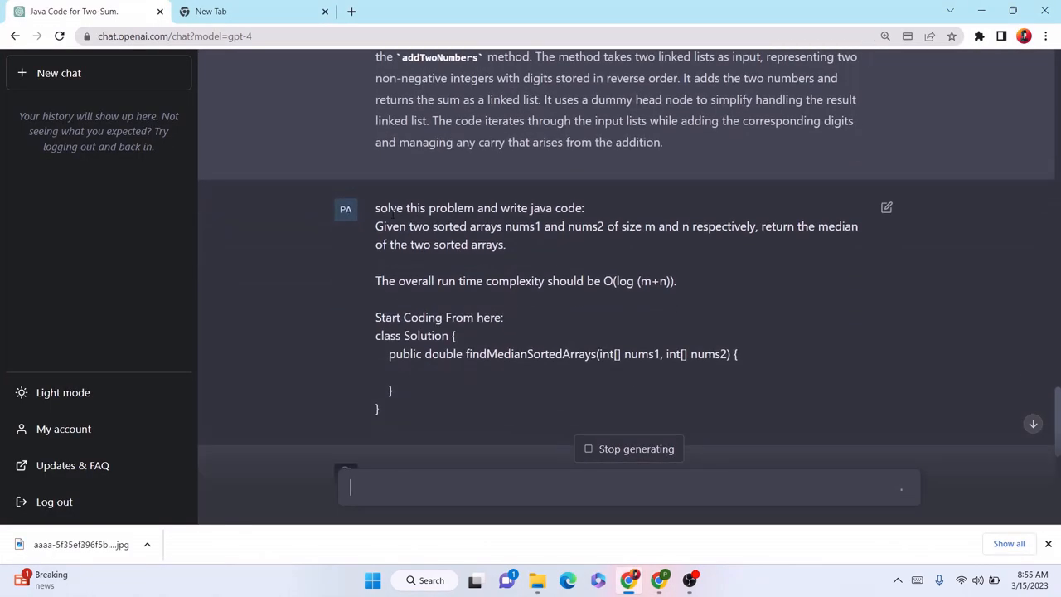
{"action": "left_click_drag", "start_coordinate": [374, 226], "coordinate": [507, 243]}
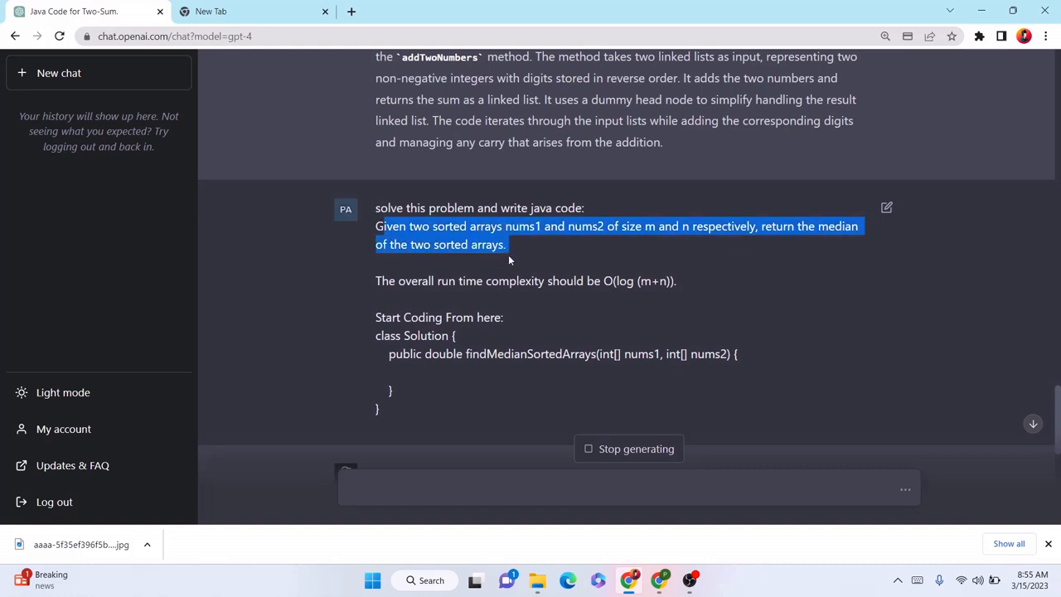
{"action": "scroll", "scroll_direction": "down", "scroll_amount": 3}
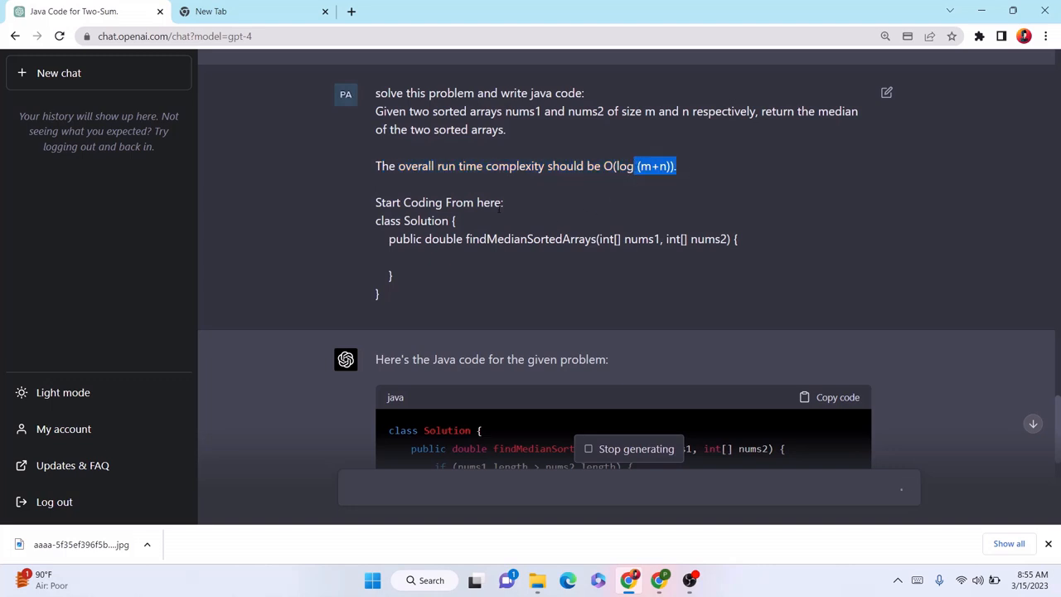
{"action": "scroll", "scroll_direction": "down", "scroll_amount": 3}
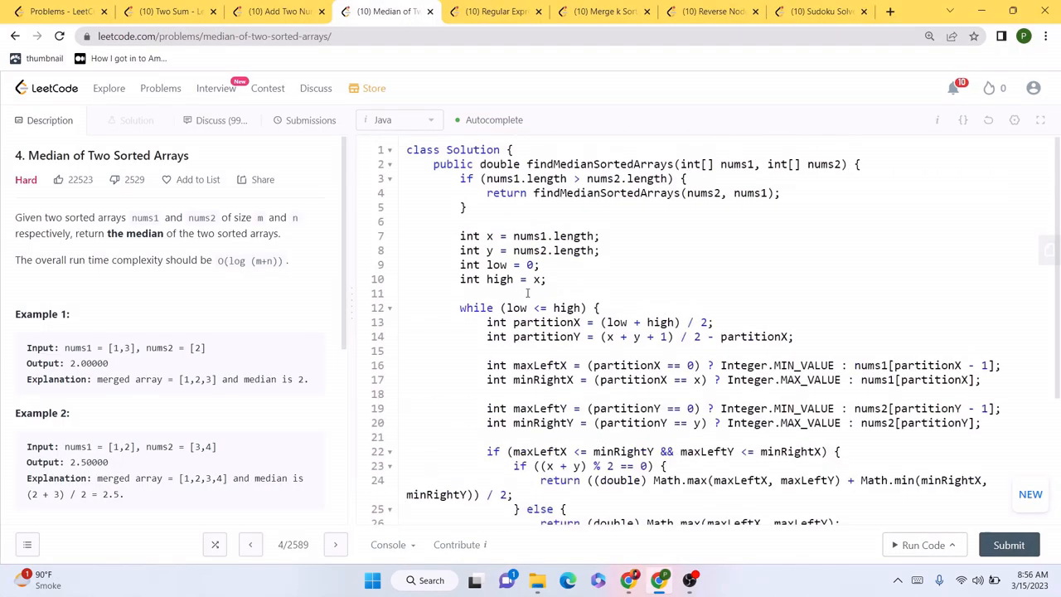
Run and submit the median solution, highlighting the 2 ms, 100.00% runtime result.
{"action": "scroll", "scroll_direction": "down", "scroll_amount": 3}
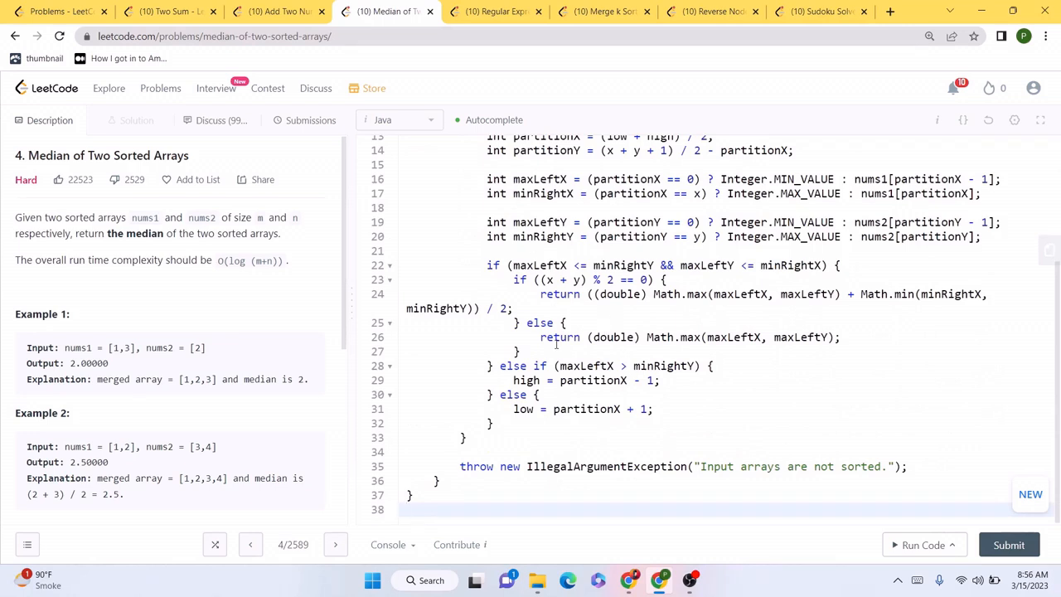
{"action": "mouse_move", "coordinate": [924, 543]}
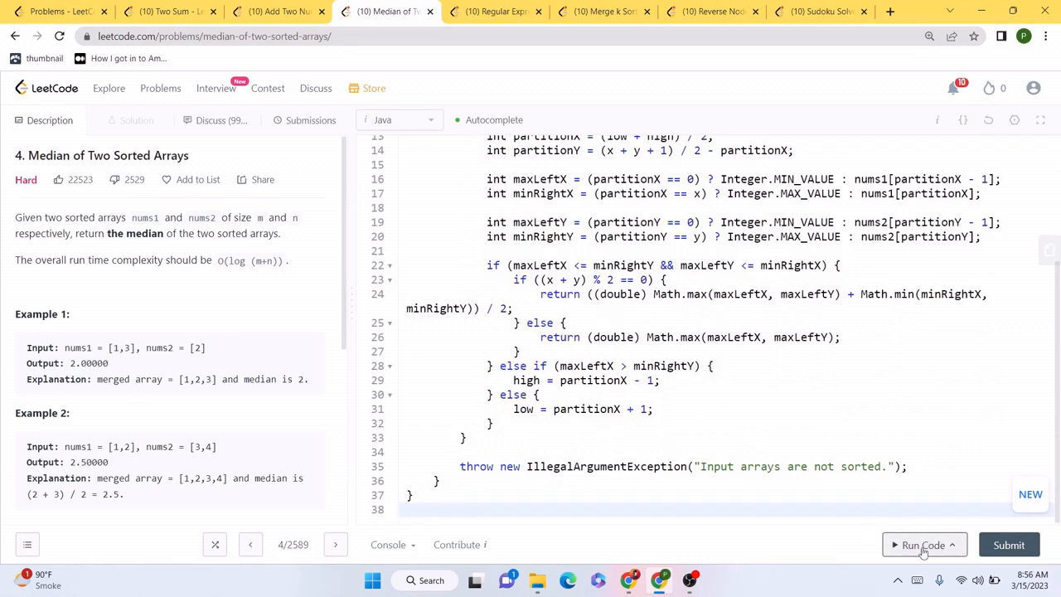
{"action": "left_click", "coordinate": [921, 544]}
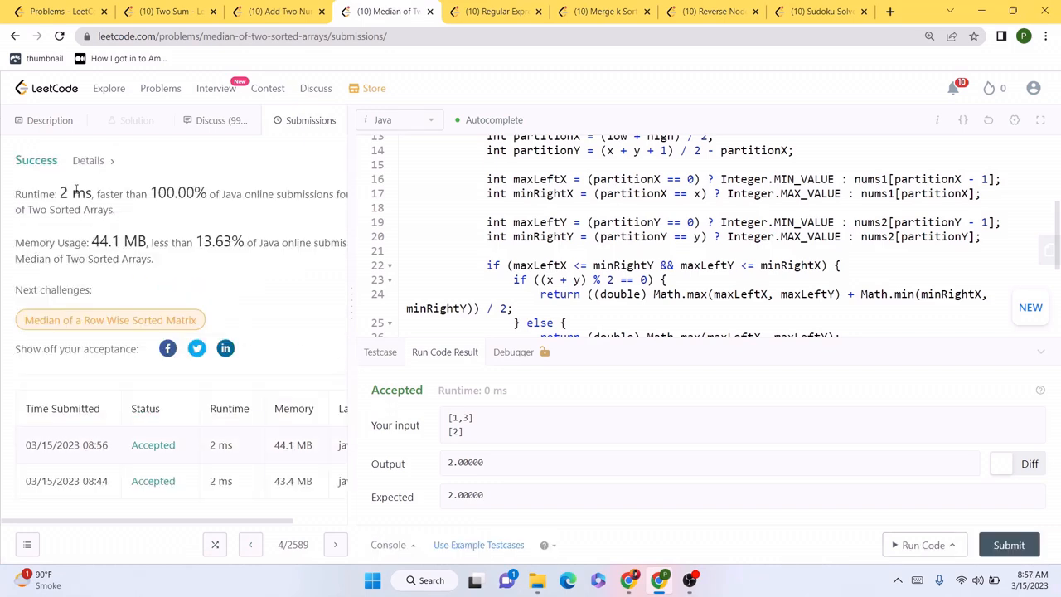
{"action": "left_click_drag", "start_coordinate": [59, 192], "coordinate": [209, 192]}
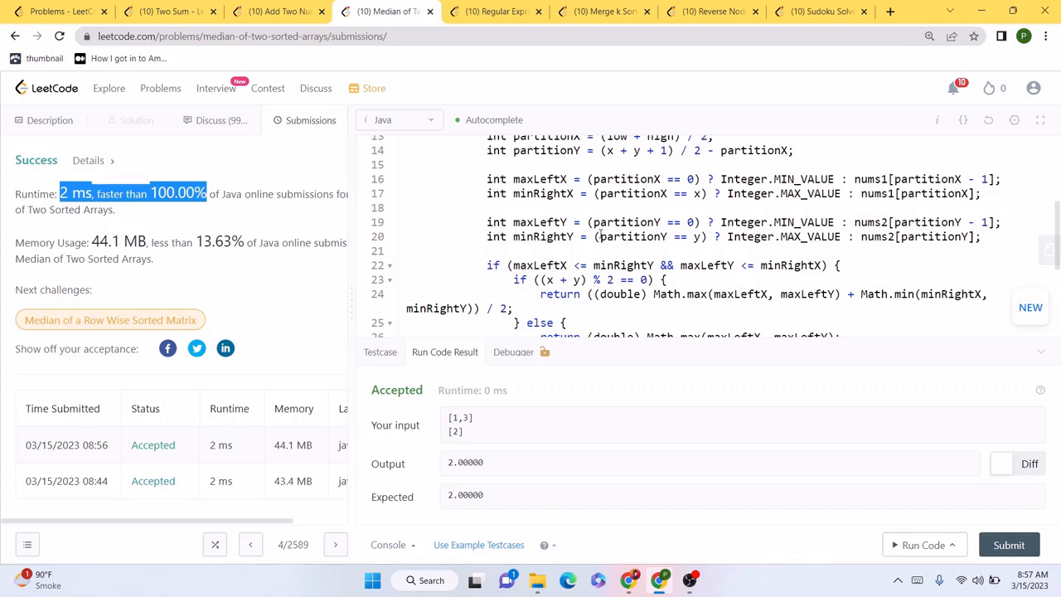
Copy the Regular Expression Matching description, then run and submit GPT-4's regex solution.
{"action": "left_click", "coordinate": [503, 10]}
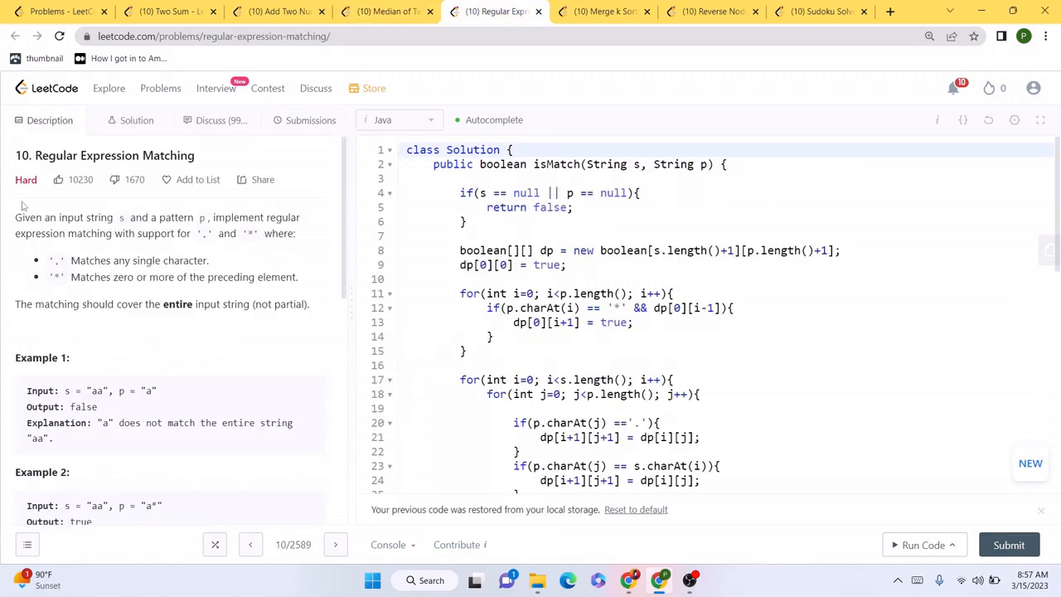
{"action": "left_click_drag", "start_coordinate": [15, 217], "coordinate": [298, 305]}
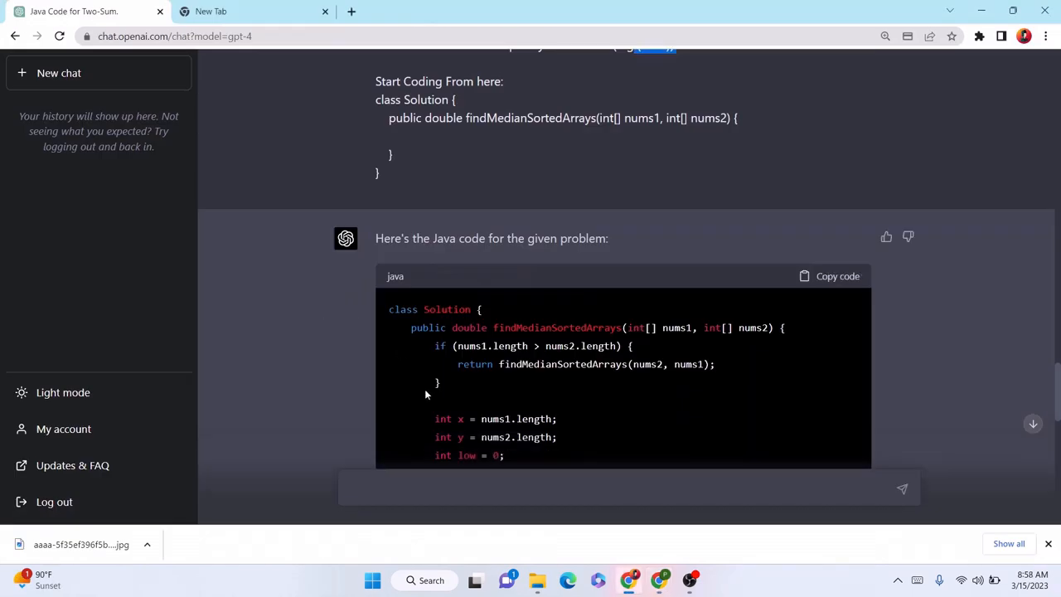
{"action": "scroll", "scroll_direction": "down", "scroll_amount": 3}
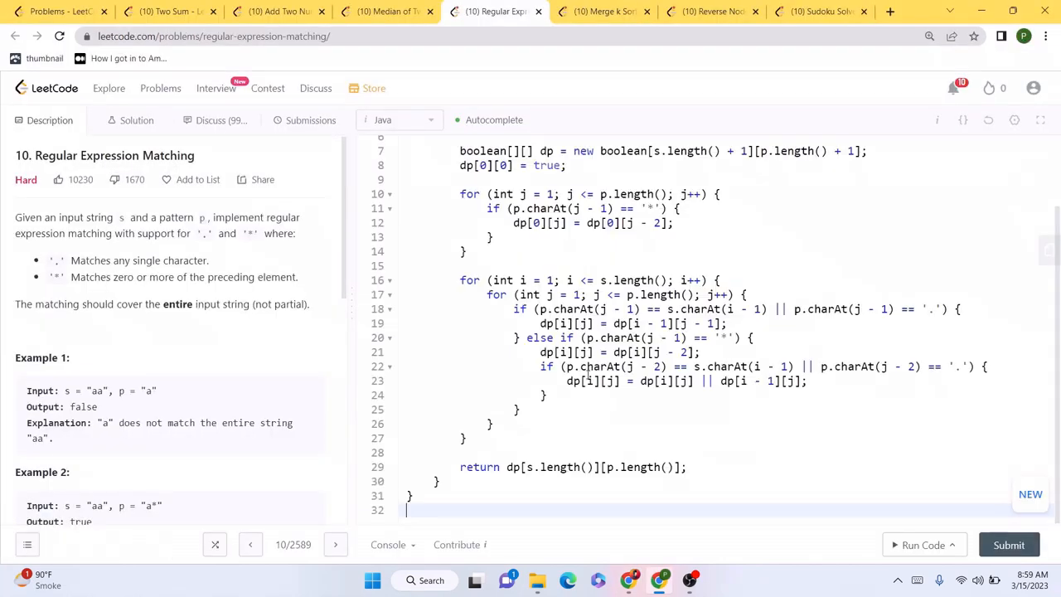
{"action": "left_click", "coordinate": [923, 544]}
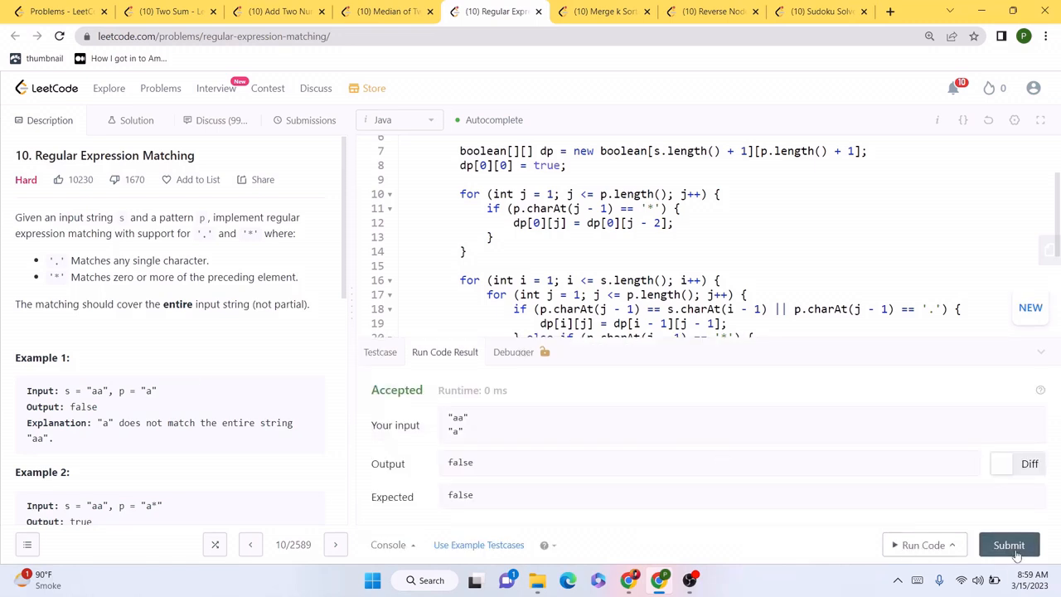
{"action": "left_click", "coordinate": [1010, 544]}
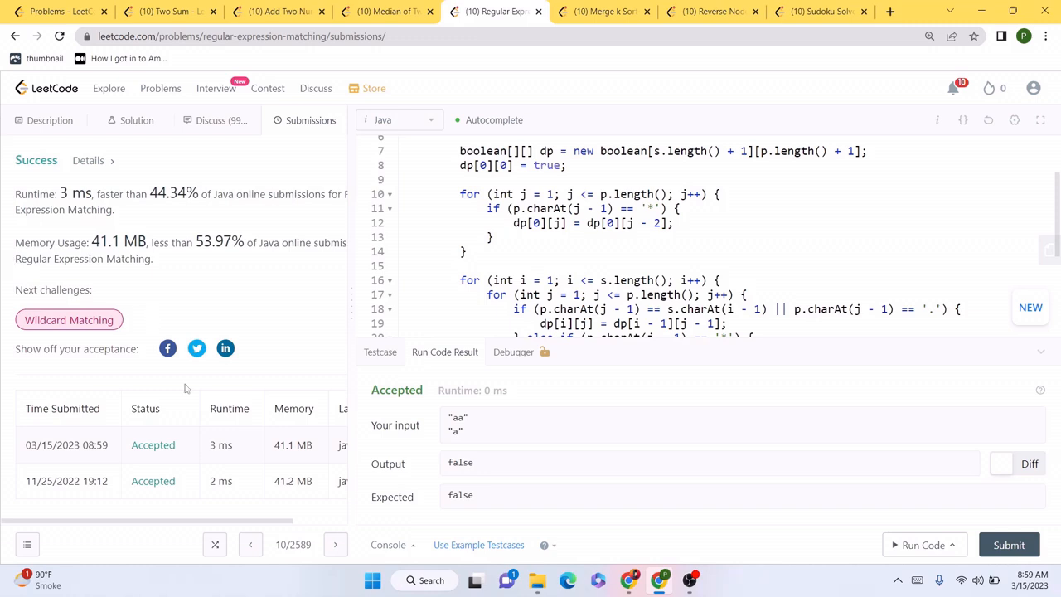
Review the accepted result, highlighting the 44.34% faster-than figure.
{"action": "double_click", "coordinate": [220, 480]}
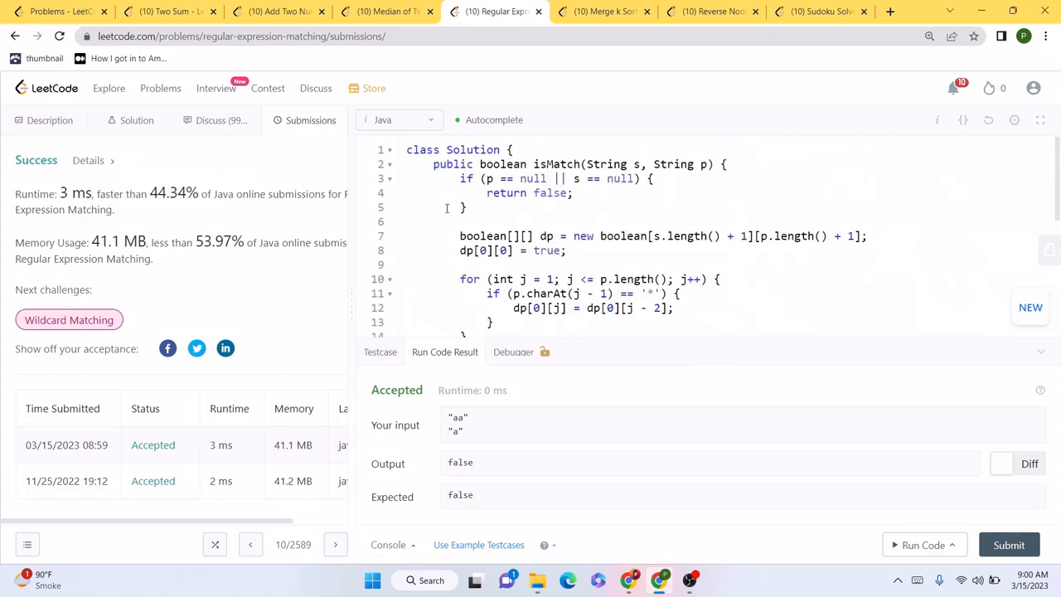
{"action": "scroll", "scroll_direction": "down", "scroll_amount": 3}
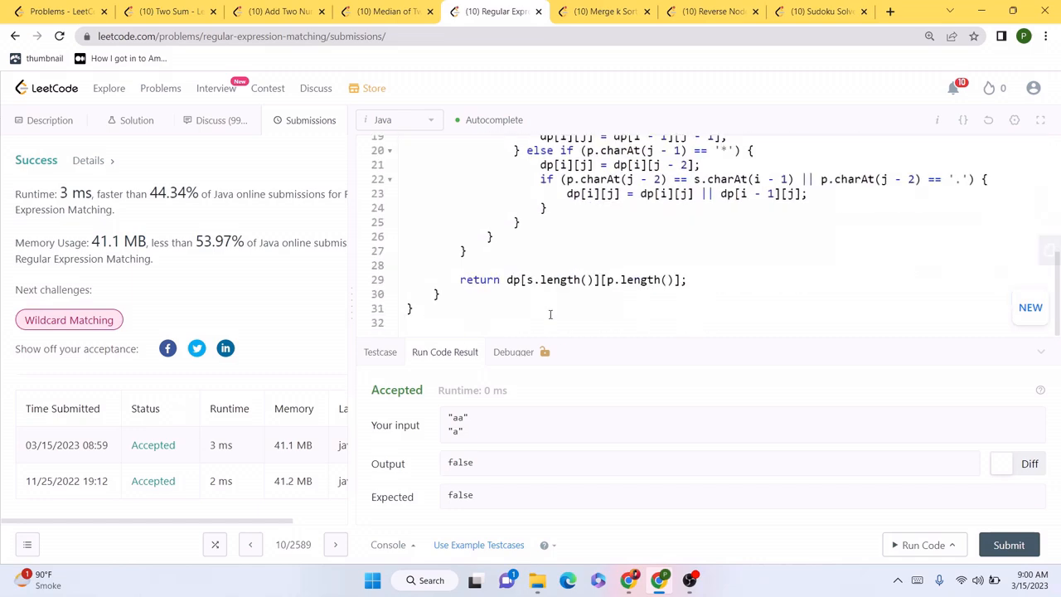
{"action": "double_click", "coordinate": [164, 194]}
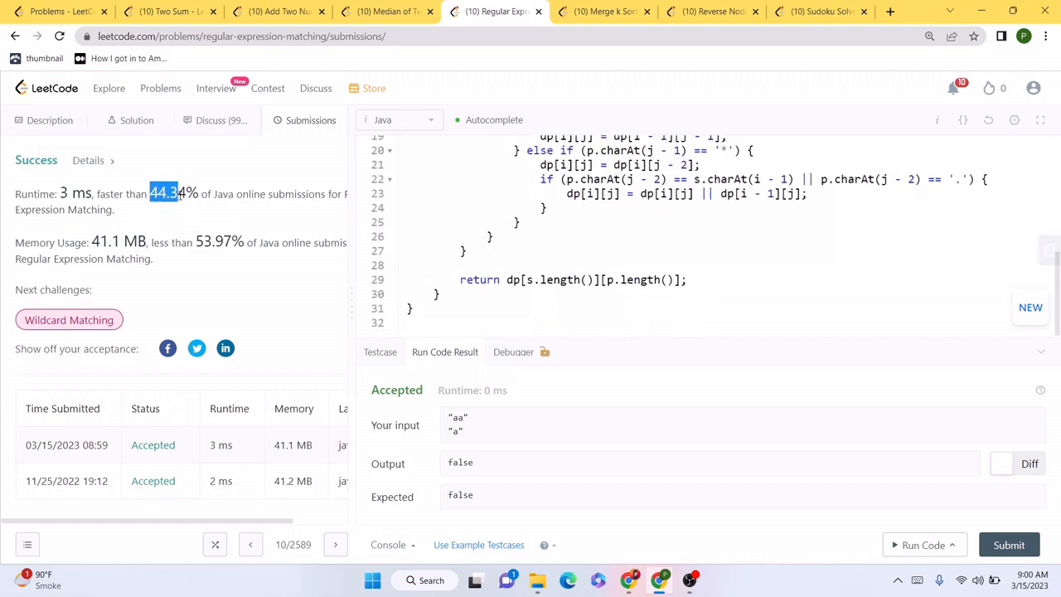
{"action": "scroll", "scroll_direction": "down", "scroll_amount": 3}
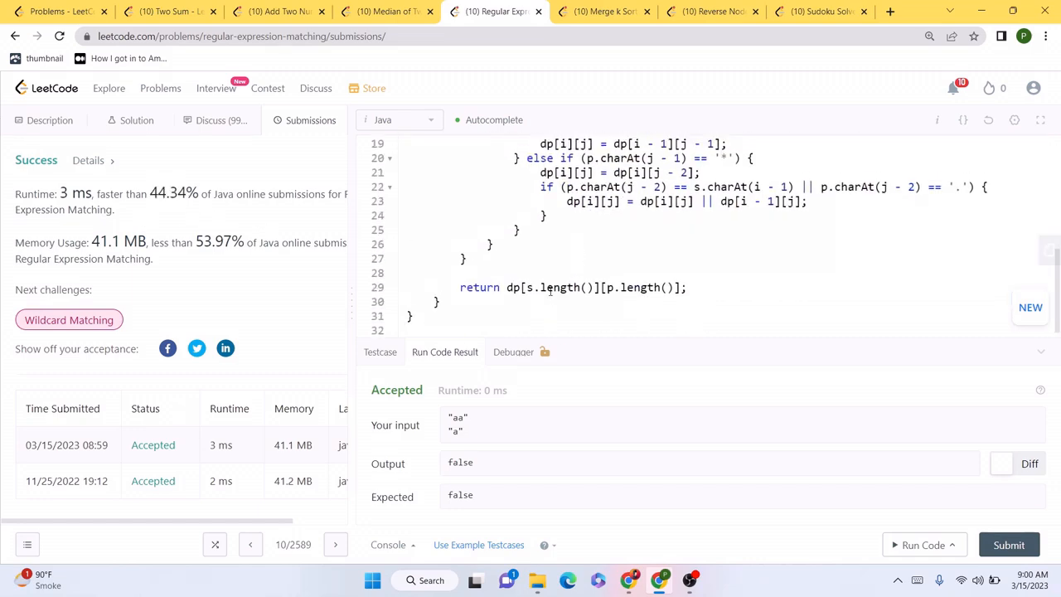
Run and submit the Merge k Sorted Lists solution, then move on to Reverse Nodes in k-Group.
{"action": "left_click", "coordinate": [600, 10]}
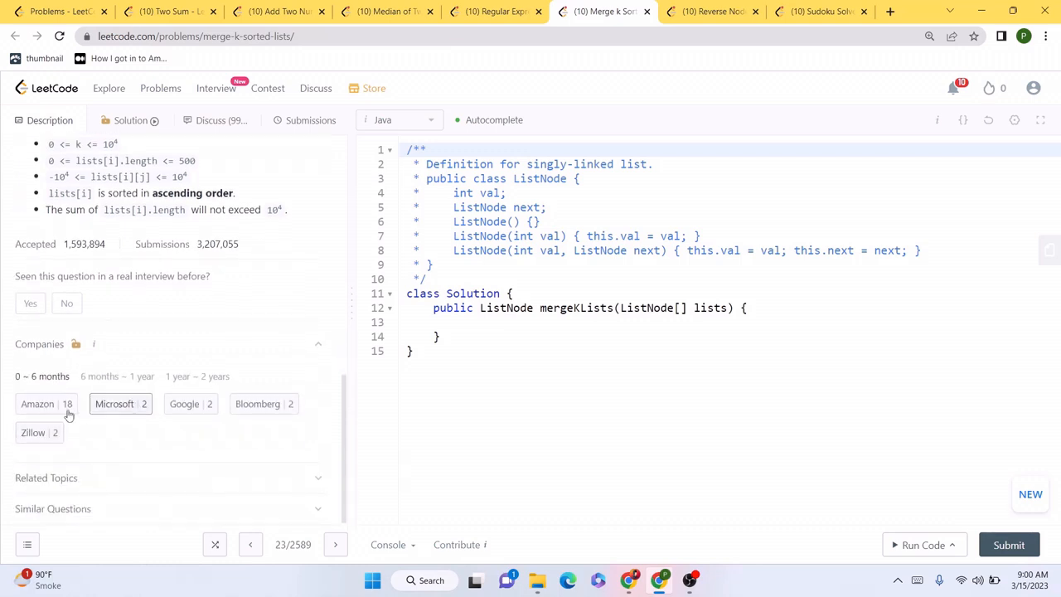
{"action": "left_click", "coordinate": [116, 376]}
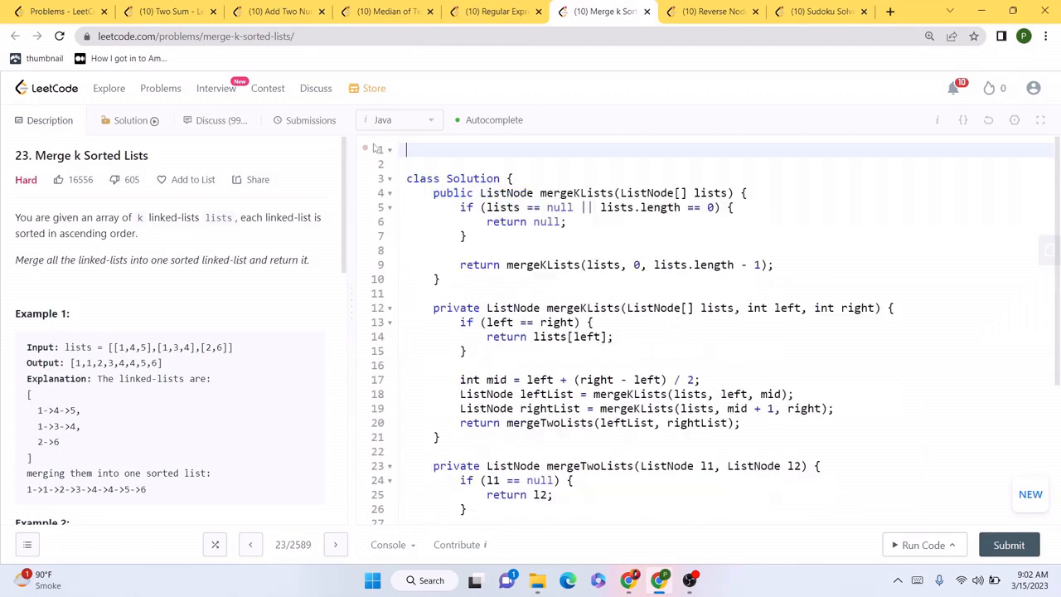
{"action": "left_click", "coordinate": [920, 543]}
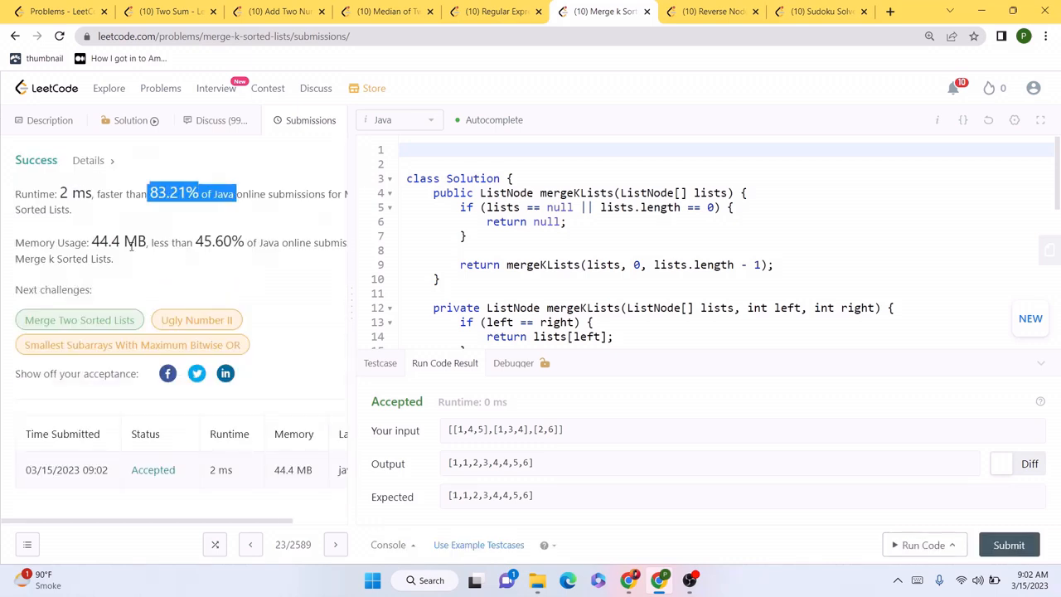
{"action": "scroll", "scroll_direction": "down", "scroll_amount": 3}
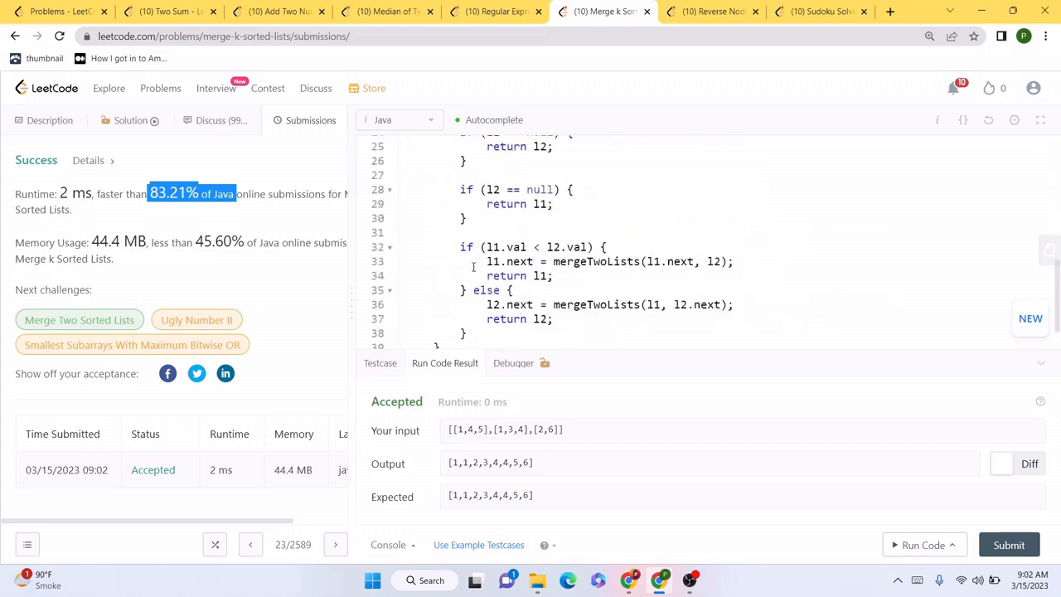
{"action": "left_click", "coordinate": [711, 10]}
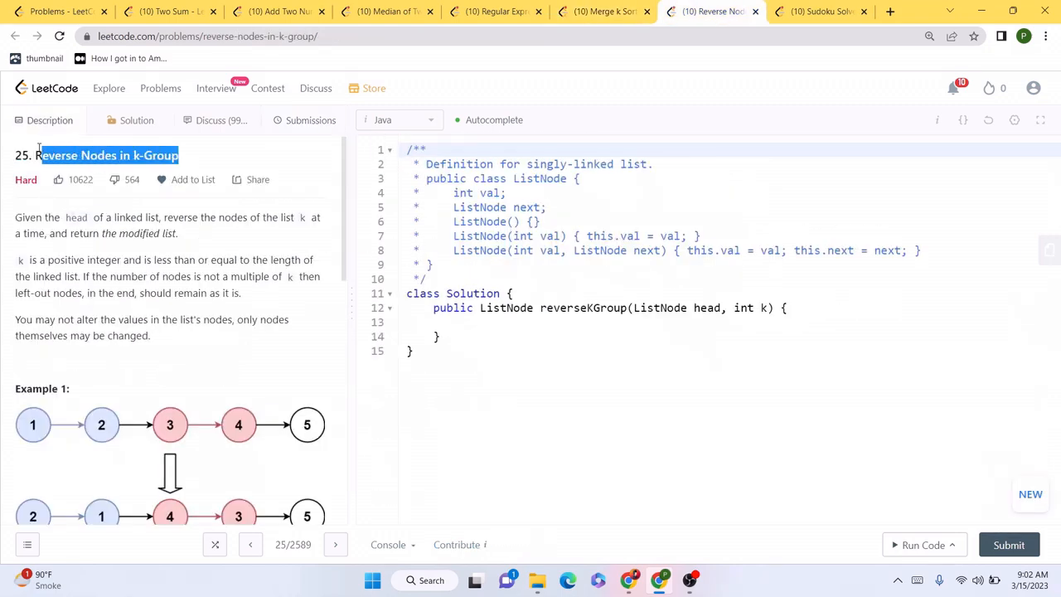
Submit the pasted Reverse Nodes in k-Group Java solution, accepted at 0 ms beating 100.00%.
{"action": "scroll", "scroll_direction": "down", "scroll_amount": 3}
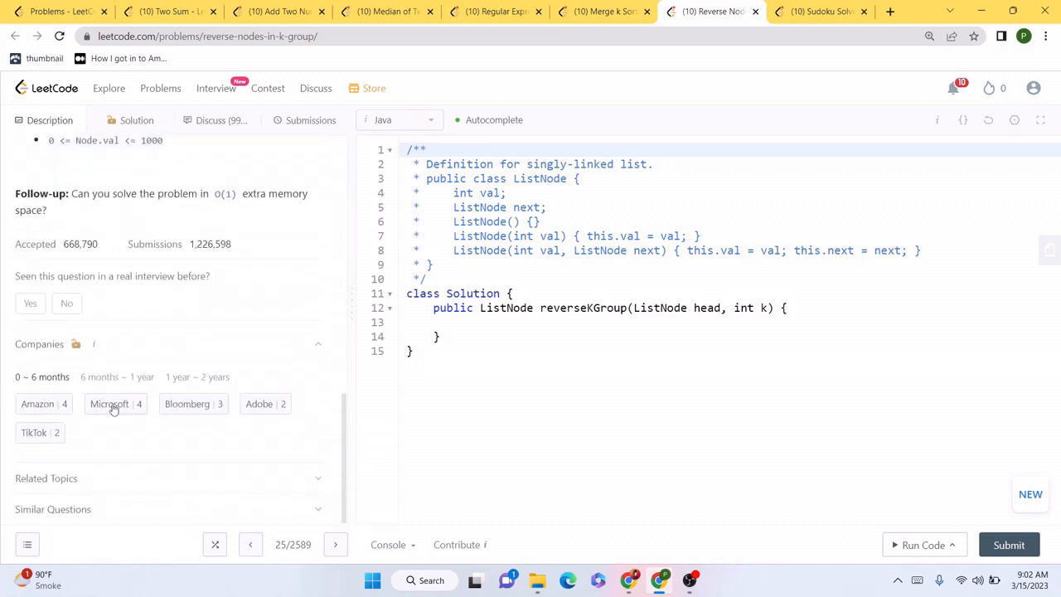
{"action": "left_click", "coordinate": [198, 377]}
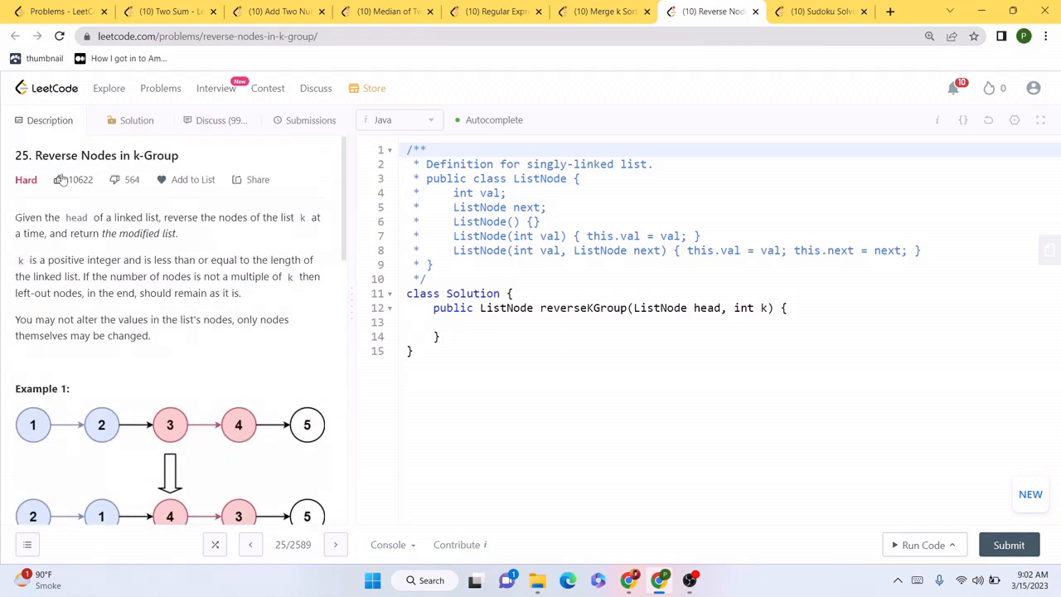
{"action": "left_click_drag", "start_coordinate": [15, 217], "coordinate": [149, 334]}
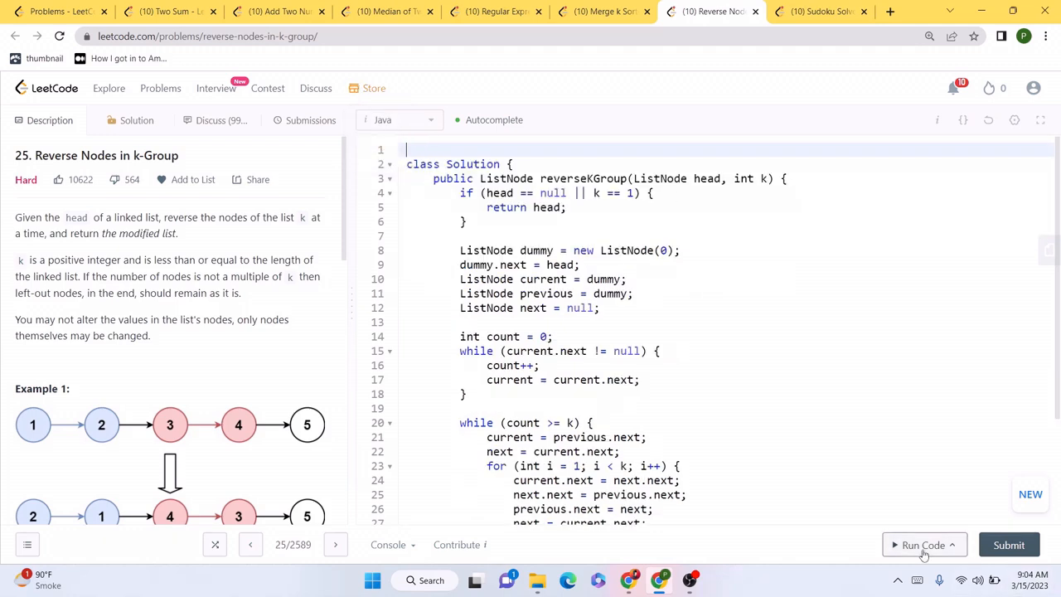
{"action": "left_click", "coordinate": [925, 544]}
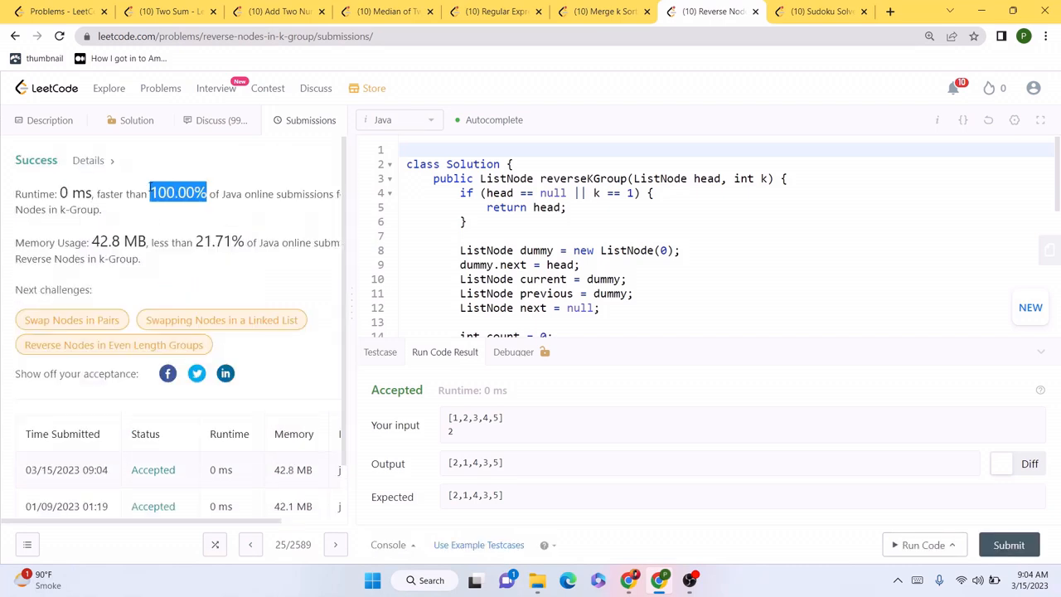
{"action": "mouse_move", "coordinate": [299, 278]}
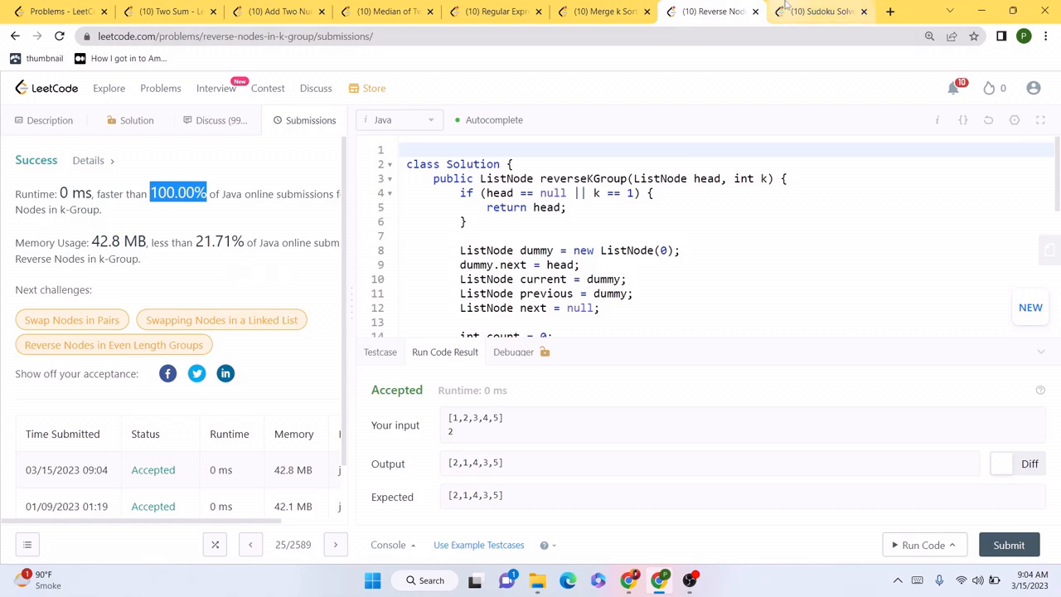
Switch to the Sudoku Solver problem and select its statement to send to ChatGPT.
{"action": "left_click", "coordinate": [822, 14]}
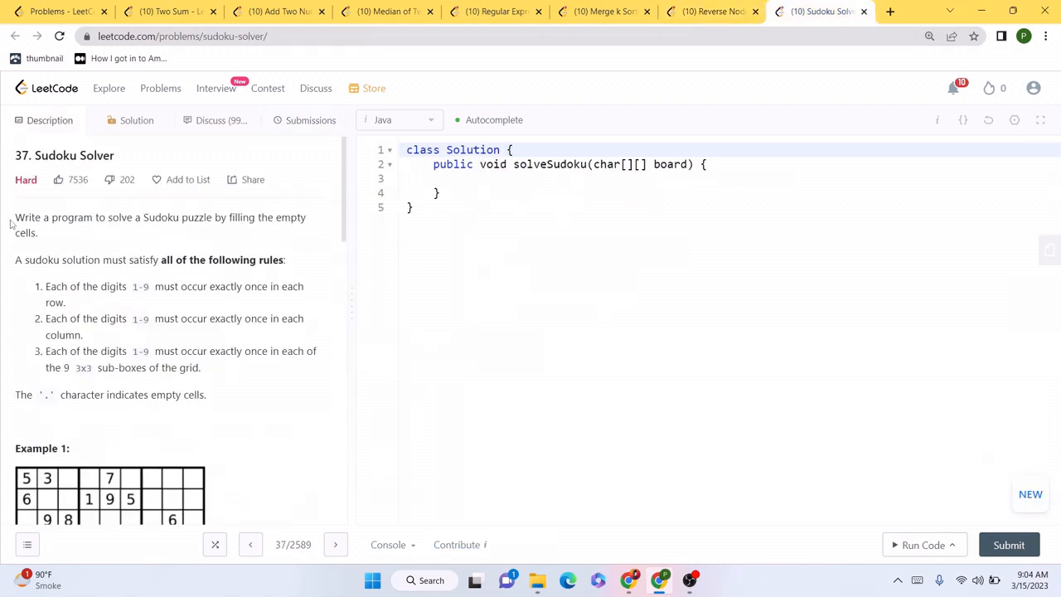
{"action": "left_click_drag", "start_coordinate": [15, 217], "coordinate": [224, 395]}
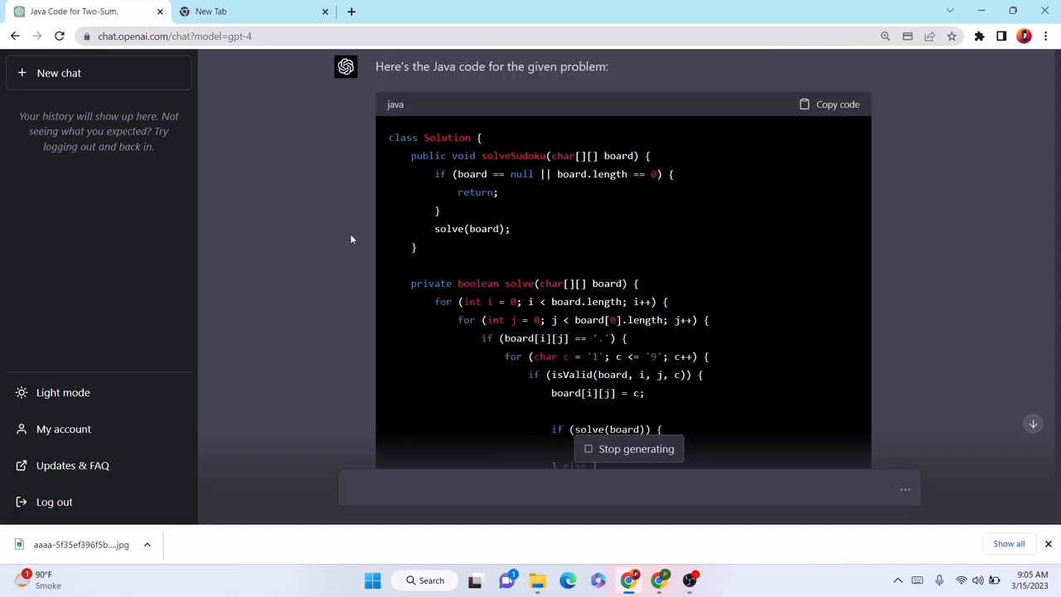
Copy GPT-4's backtracking Sudoku Solver code and bring it back to the LeetCode editor.
{"action": "scroll", "scroll_direction": "down", "scroll_amount": 3}
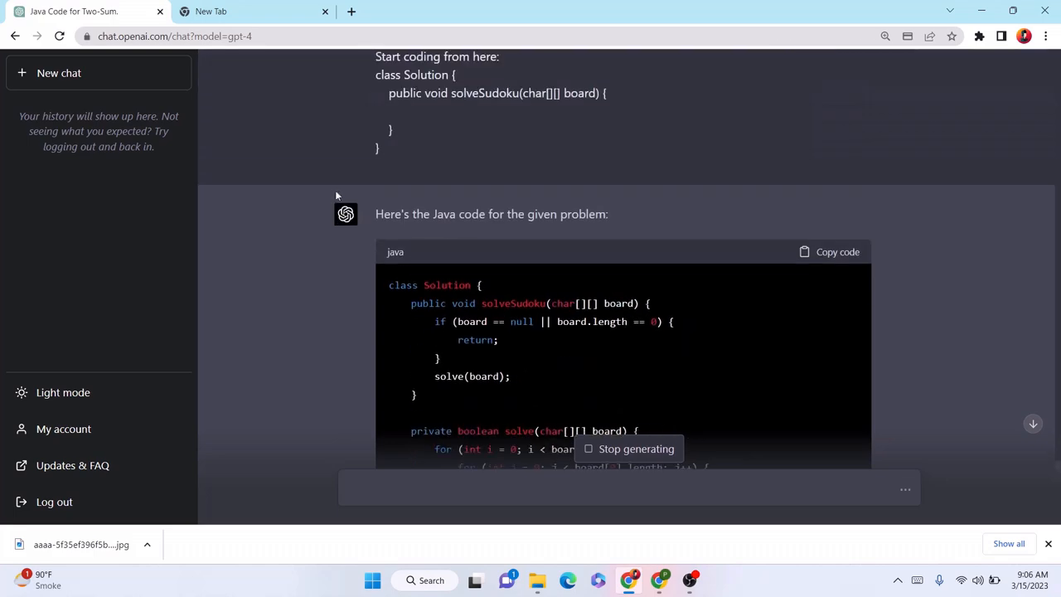
{"action": "left_click", "coordinate": [828, 252]}
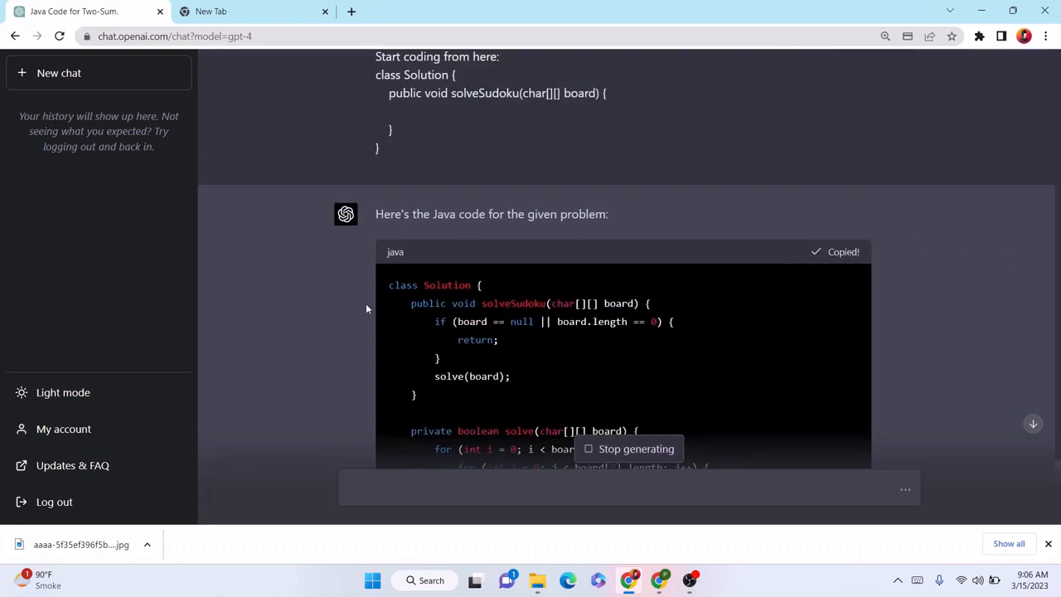
{"action": "scroll", "scroll_direction": "down", "scroll_amount": 3}
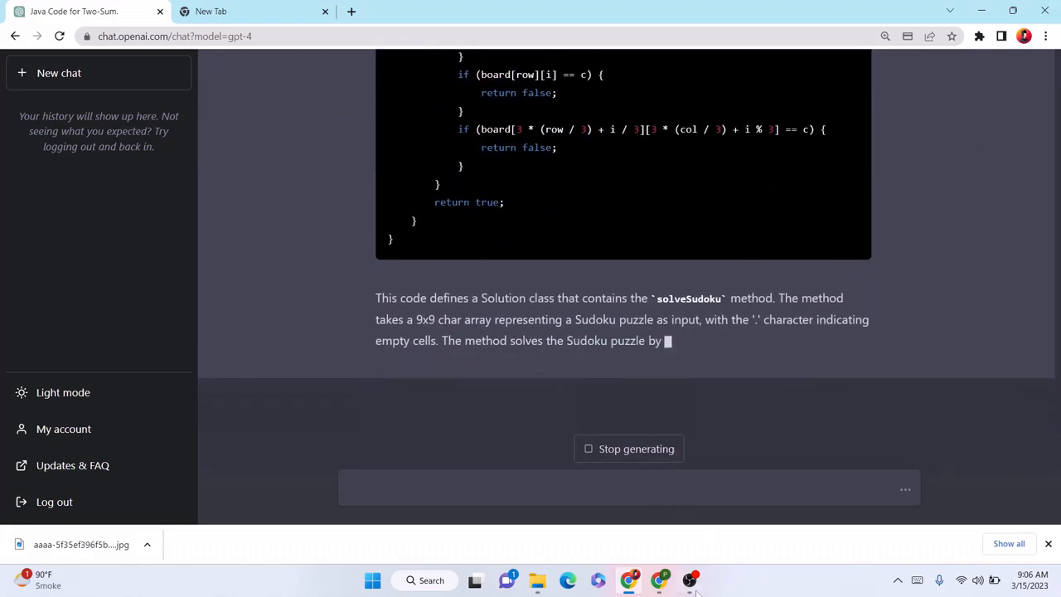
{"action": "left_click", "coordinate": [818, 11]}
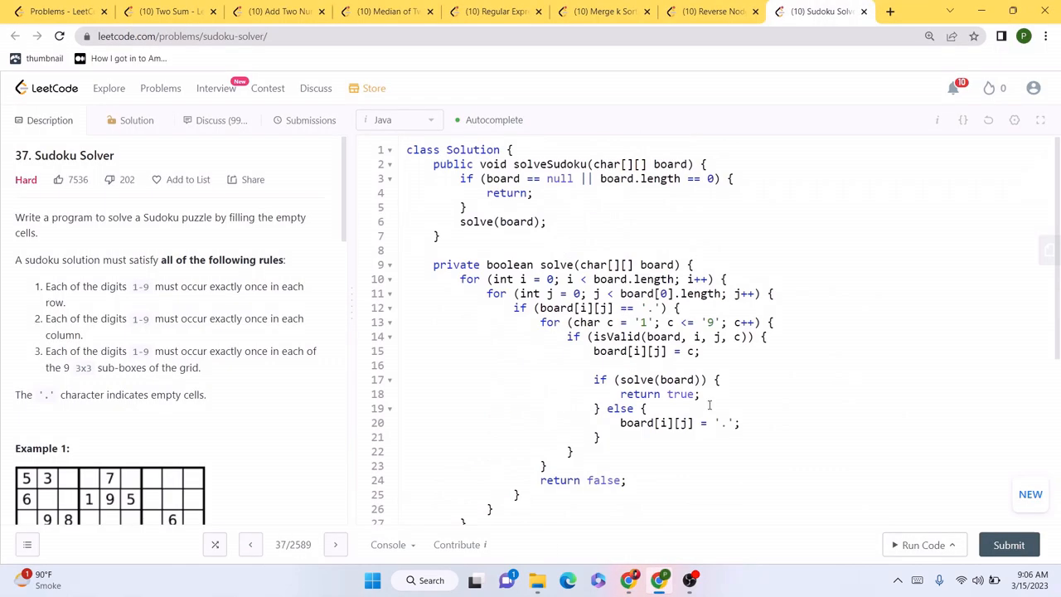
Submit the Sudoku Solver solution, accepted at 17 ms beating 46.27% of Java submissions.
{"action": "left_click", "coordinate": [924, 544]}
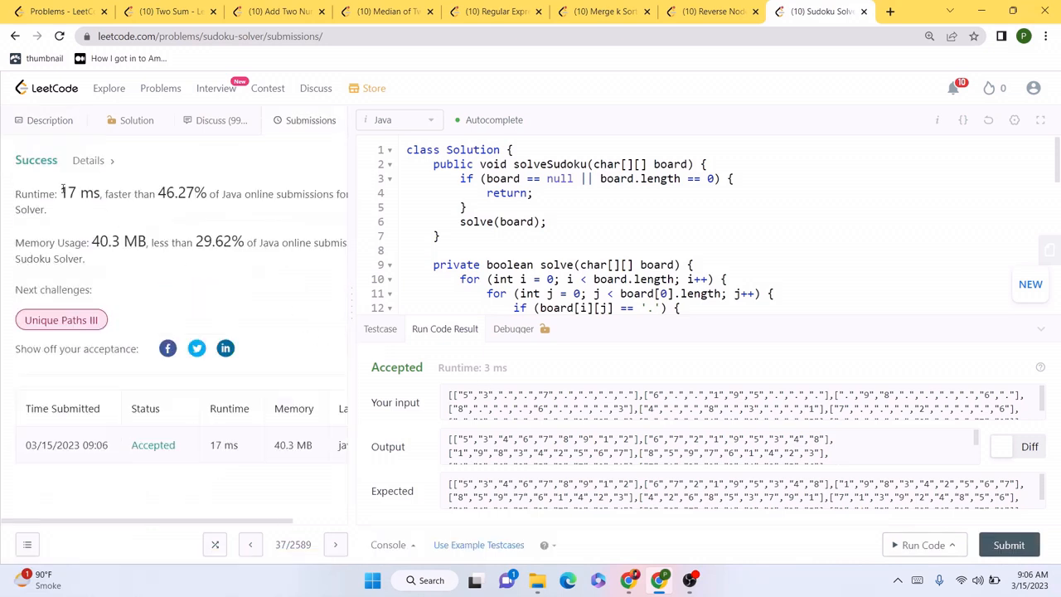
{"action": "mouse_move", "coordinate": [173, 222]}
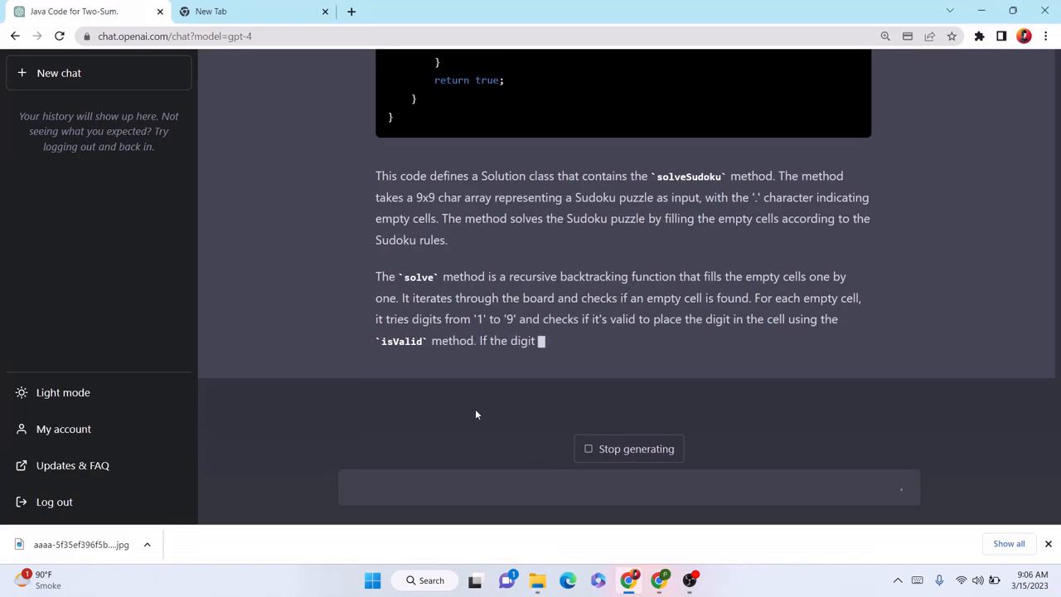
Ask ChatGPT to 'make this solution more efficient.' for the Sudoku Solver.
{"action": "type", "text": "make"}
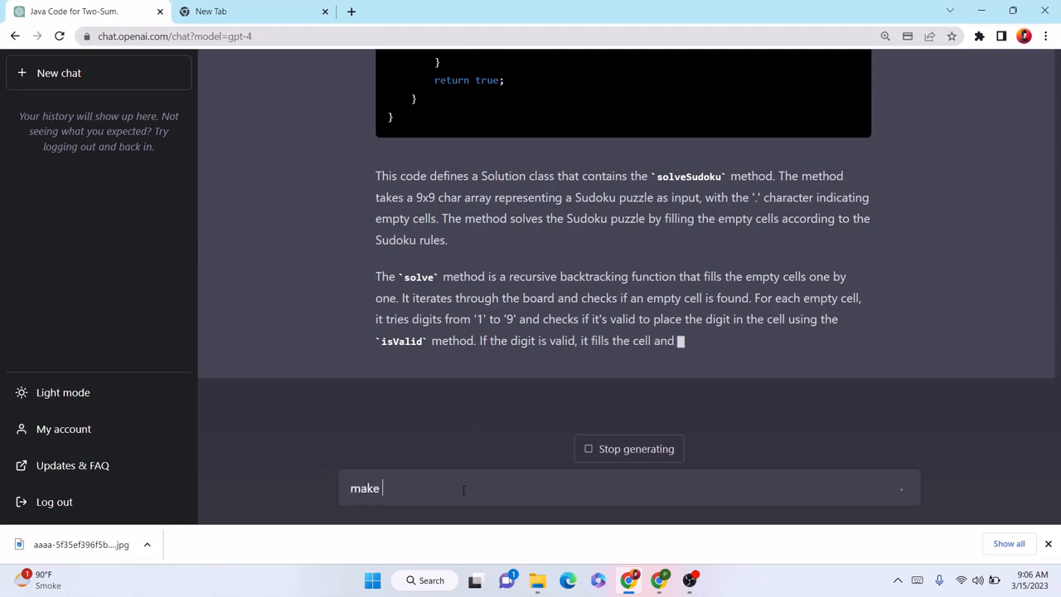
{"action": "type", "text": "this solution more effic"}
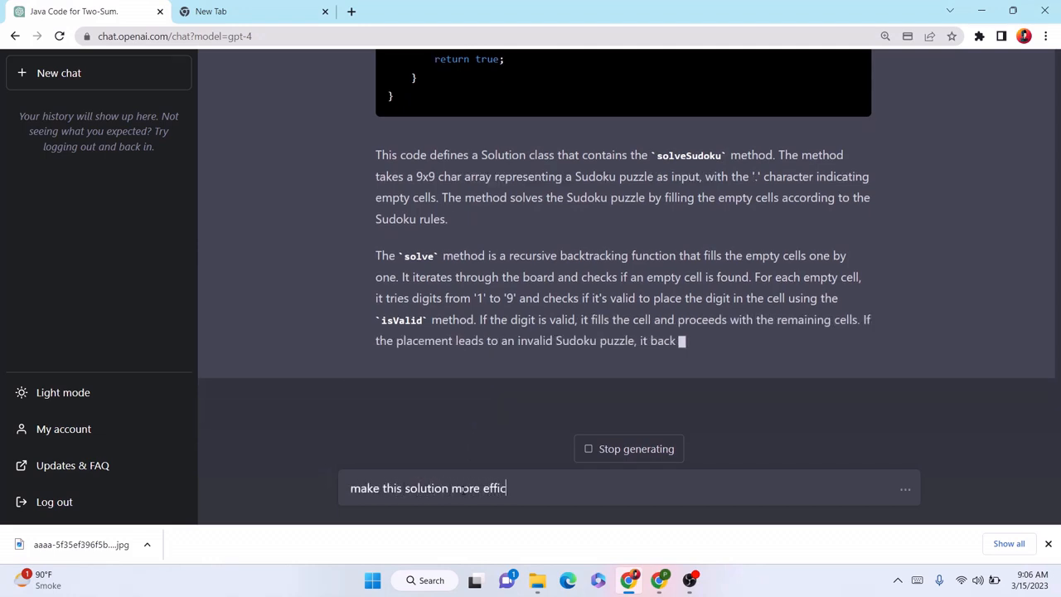
{"action": "type", "text": "ient."}
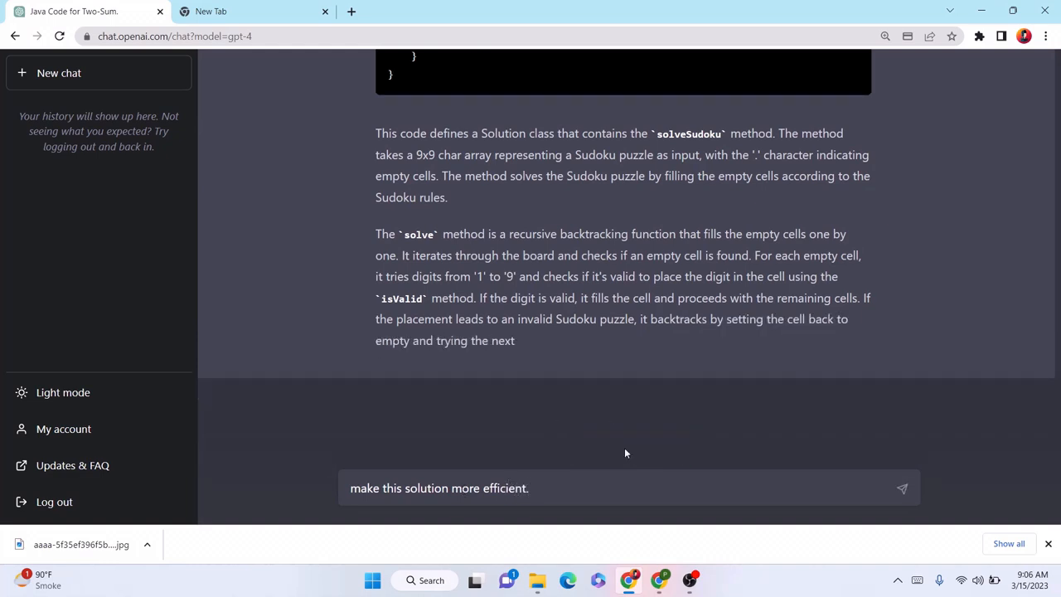
{"action": "left_click", "coordinate": [902, 487]}
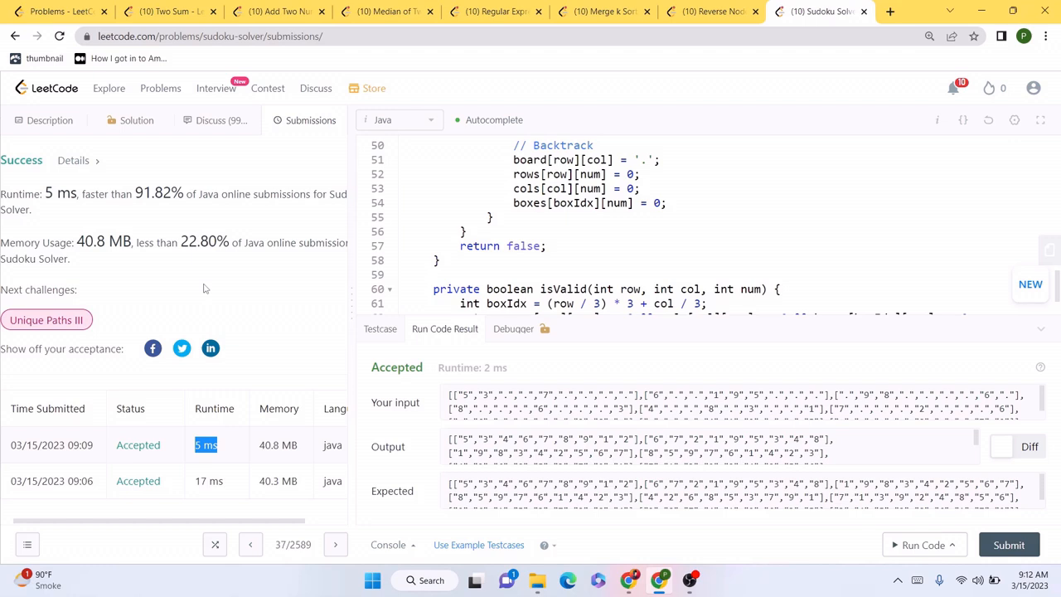
{"action": "mouse_move", "coordinate": [248, 295]}
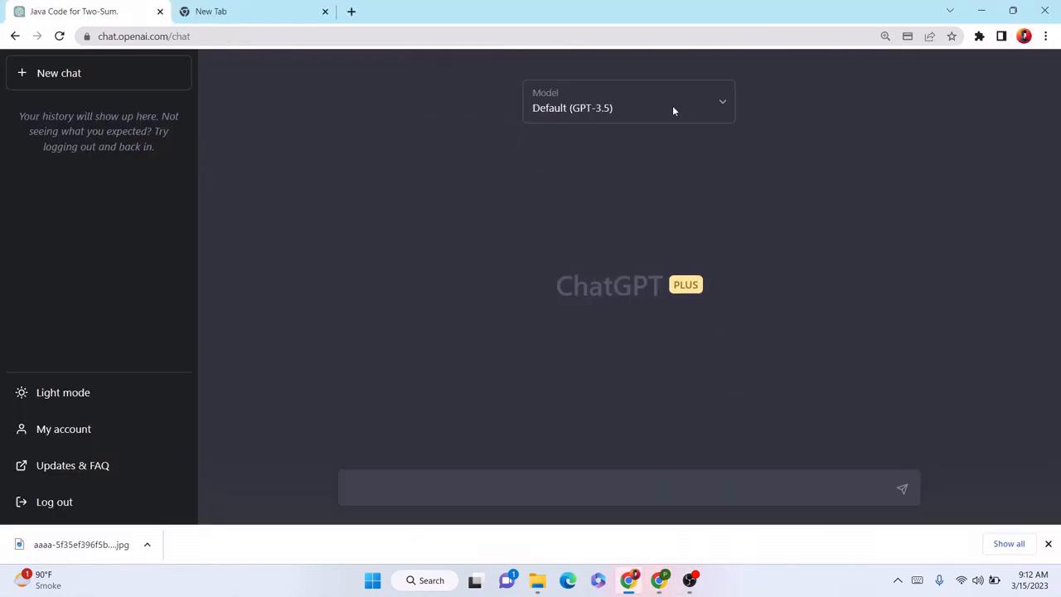
Choose GPT-4 as the model for the fresh ChatGPT chat.
{"action": "left_click", "coordinate": [628, 101]}
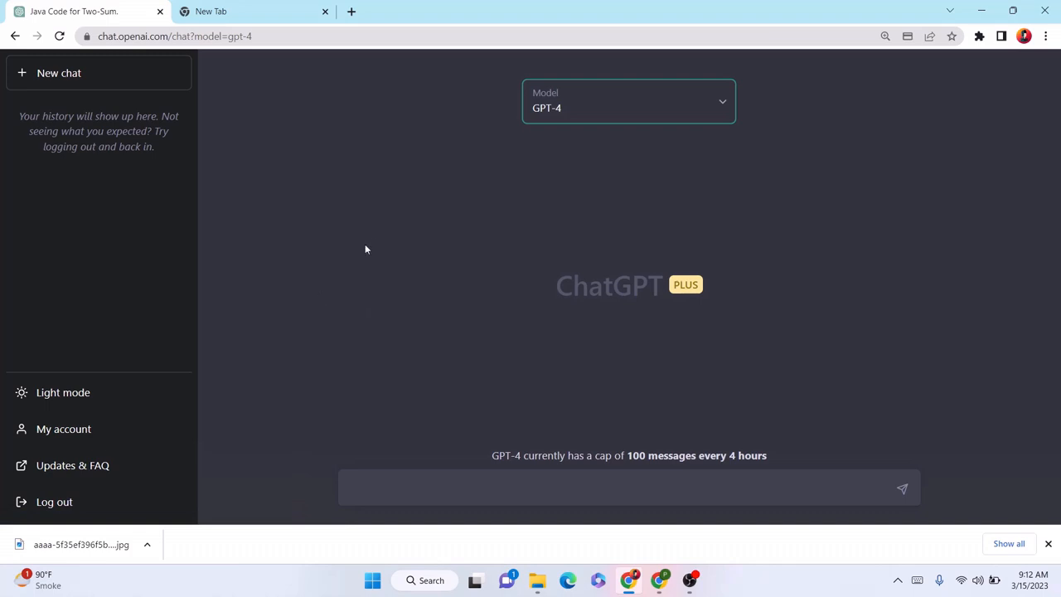
{"action": "mouse_move", "coordinate": [404, 292]}
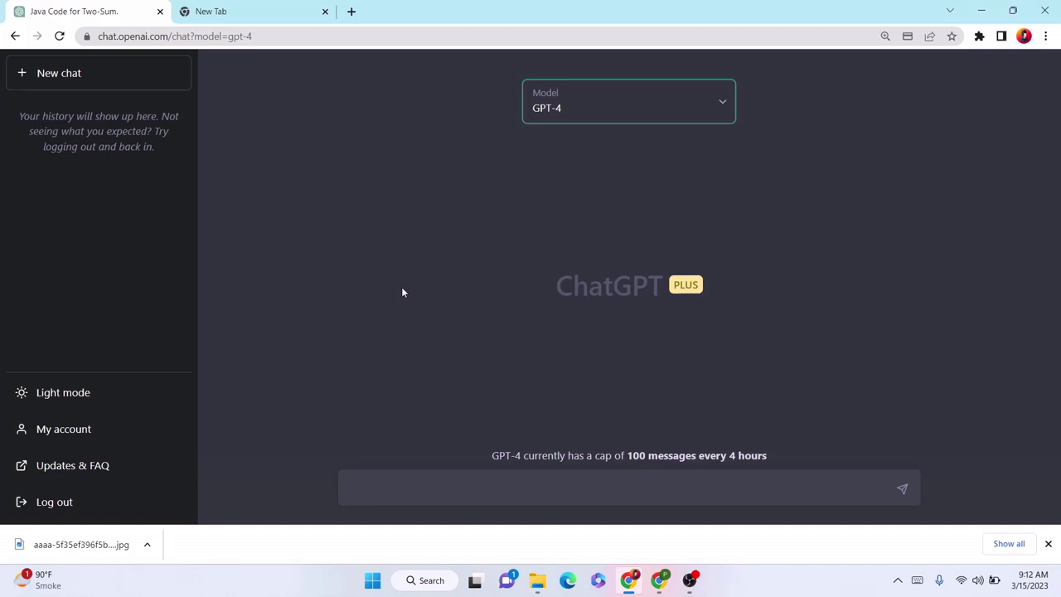
{"action": "mouse_move", "coordinate": [710, 544]}
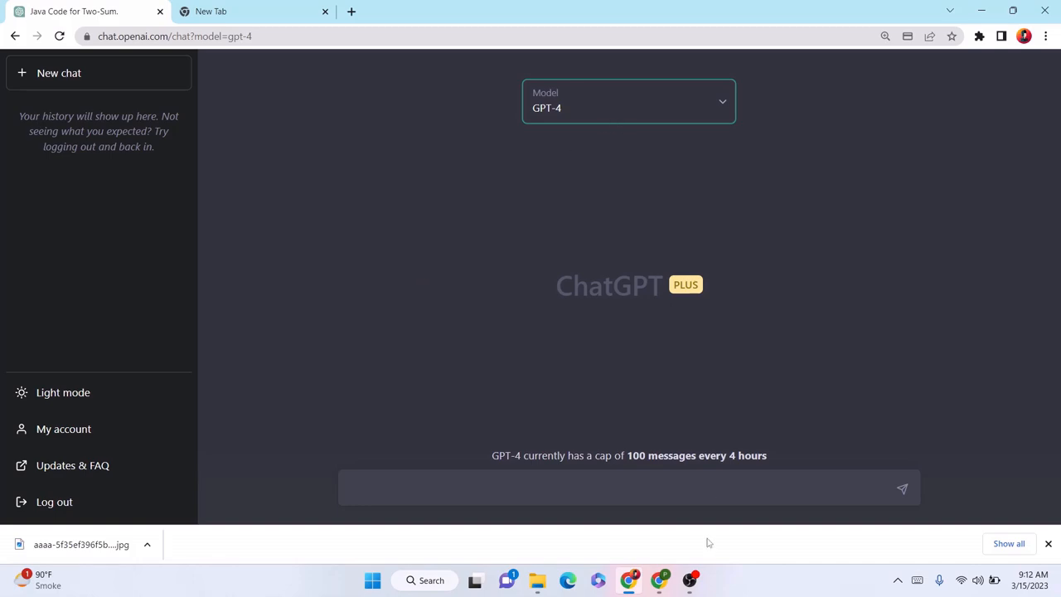